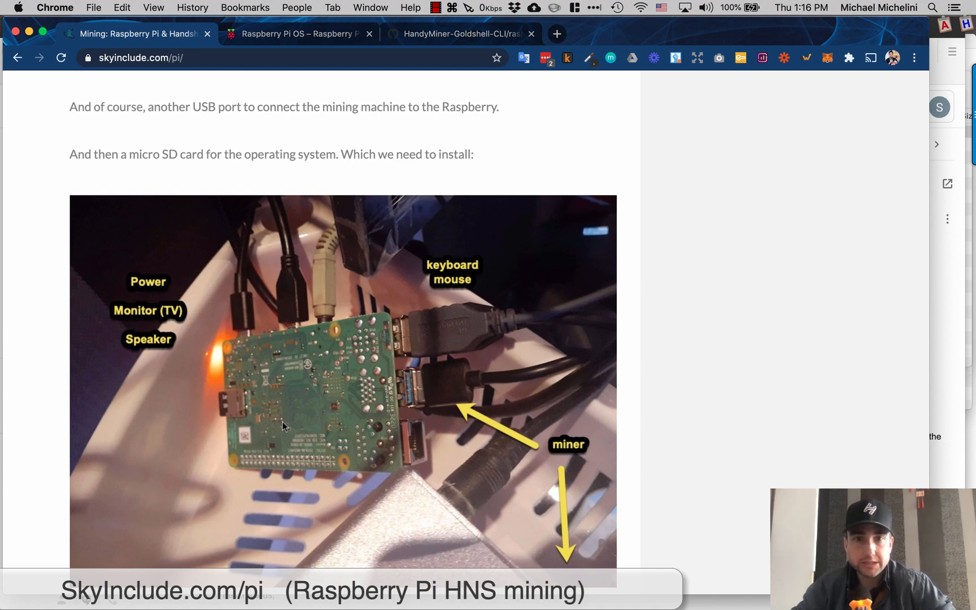
{"action": "mouse_move", "coordinate": [278, 413]}
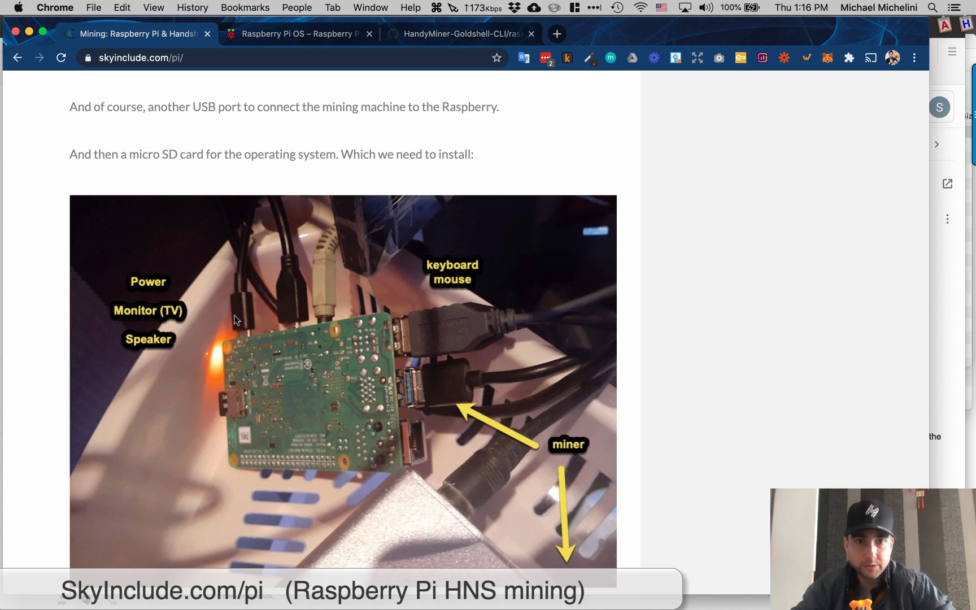
{"action": "mouse_move", "coordinate": [291, 319]}
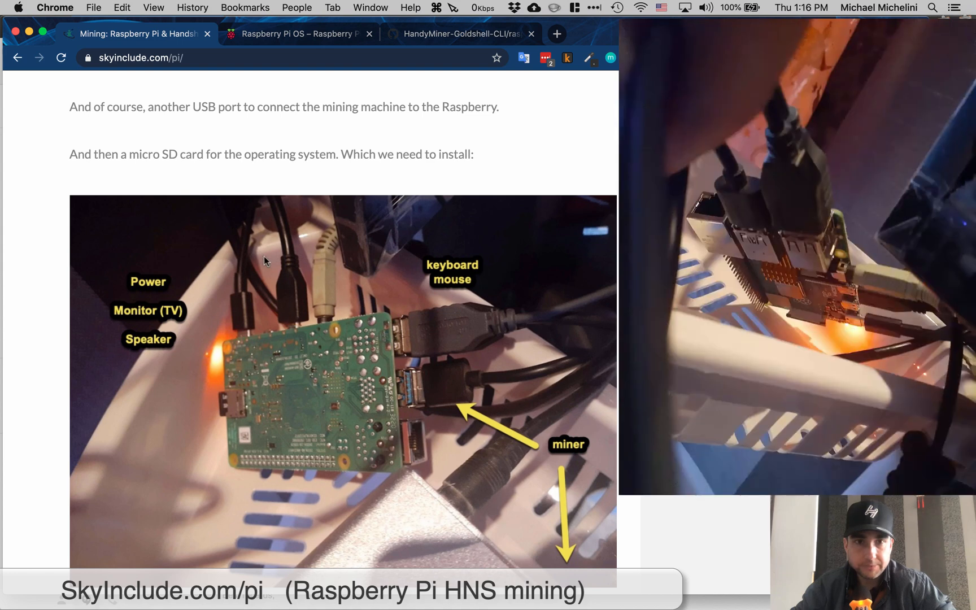
{"action": "mouse_move", "coordinate": [382, 198]}
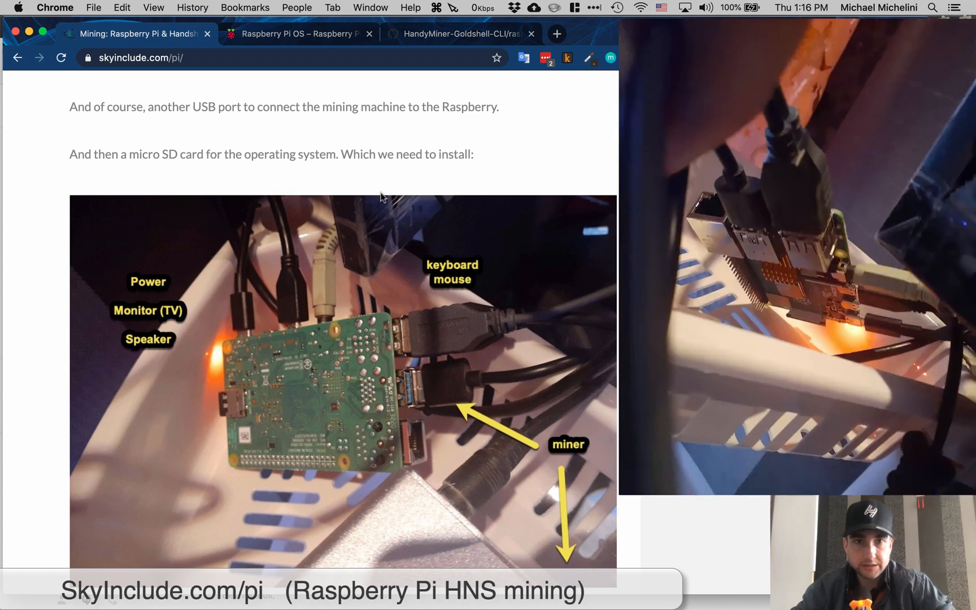
{"action": "mouse_move", "coordinate": [322, 311]}
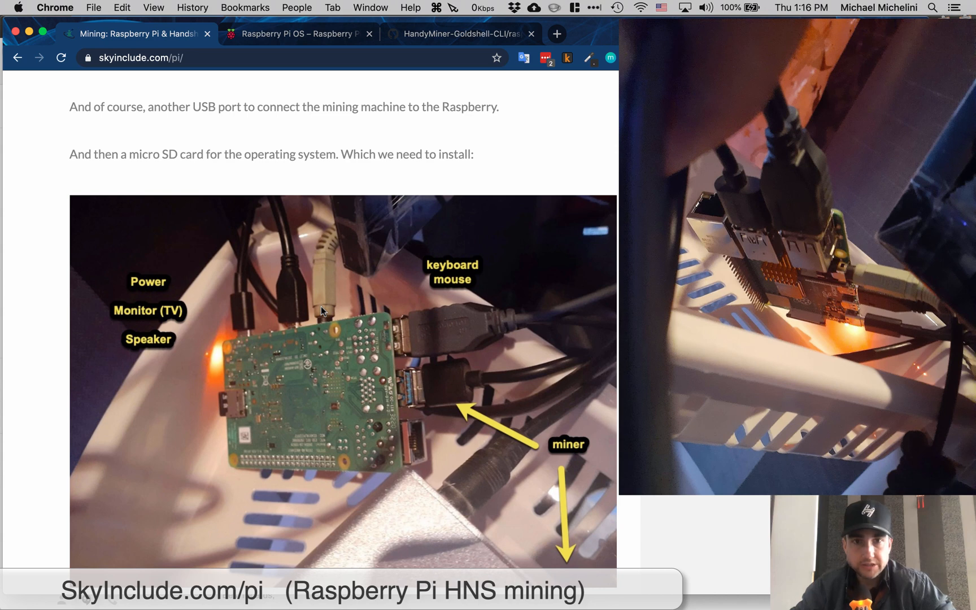
{"action": "mouse_move", "coordinate": [325, 264]}
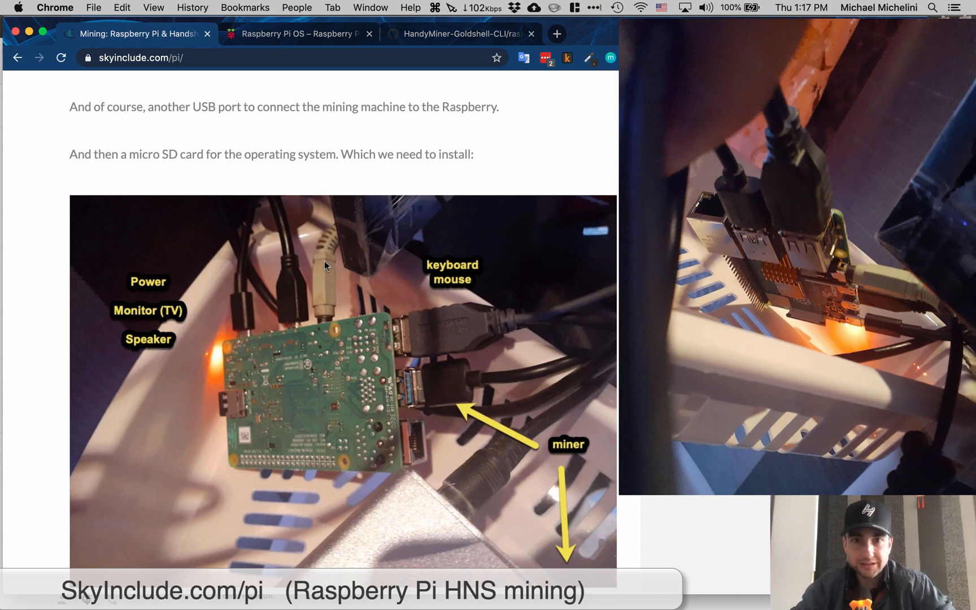
{"action": "mouse_move", "coordinate": [505, 336]}
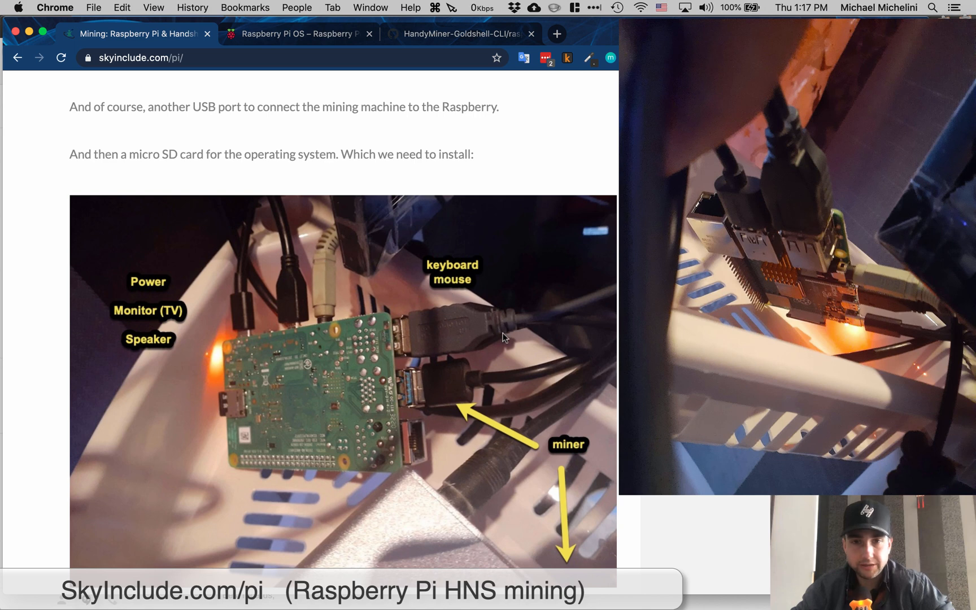
{"action": "mouse_move", "coordinate": [411, 383]}
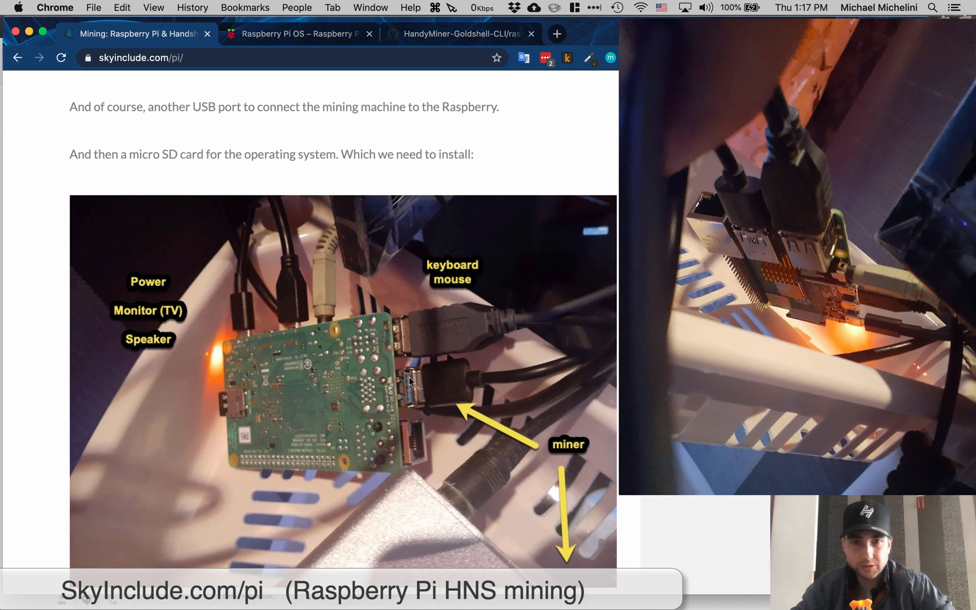
{"action": "mouse_move", "coordinate": [409, 324]}
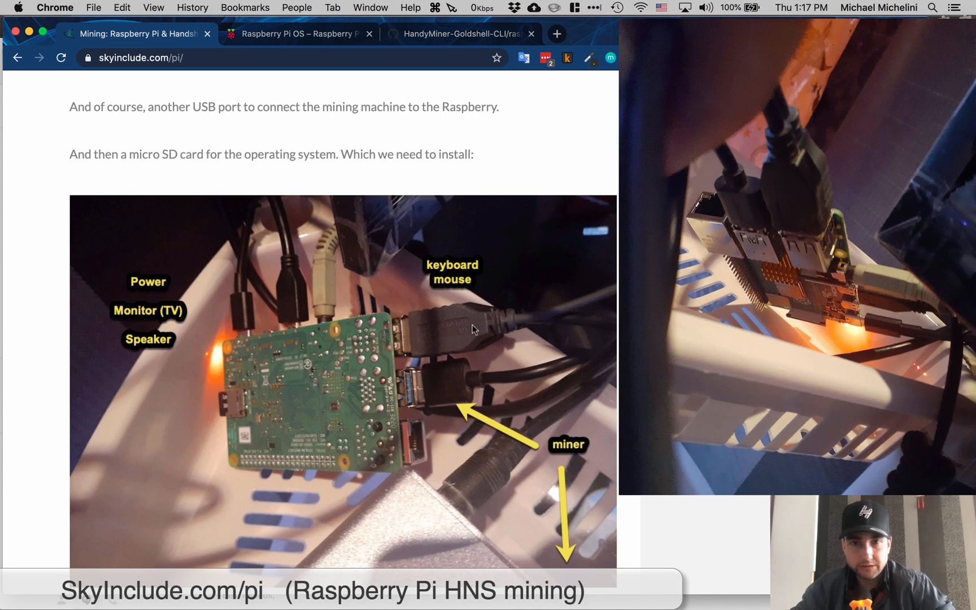
{"action": "mouse_move", "coordinate": [445, 283]}
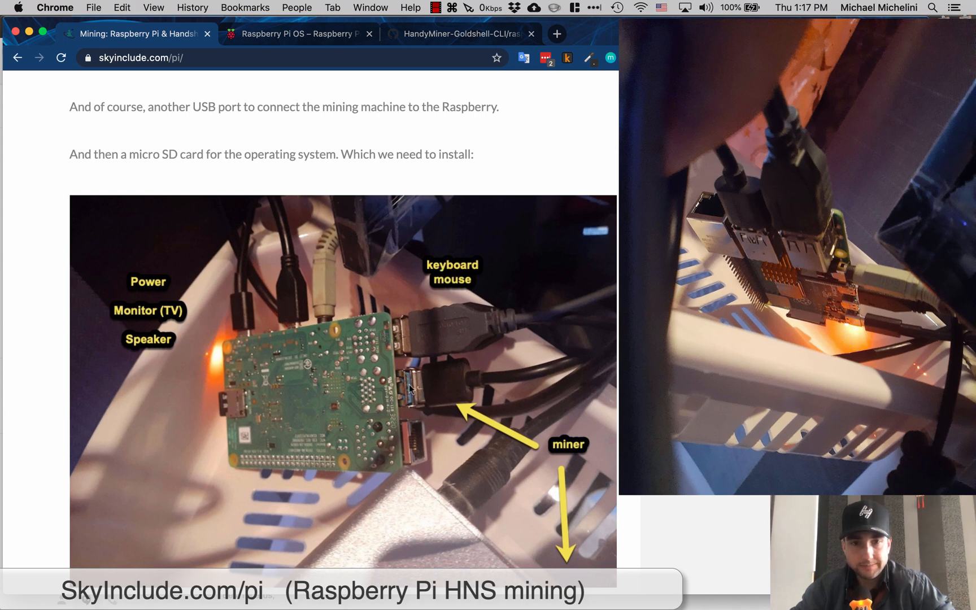
{"action": "mouse_move", "coordinate": [402, 364]}
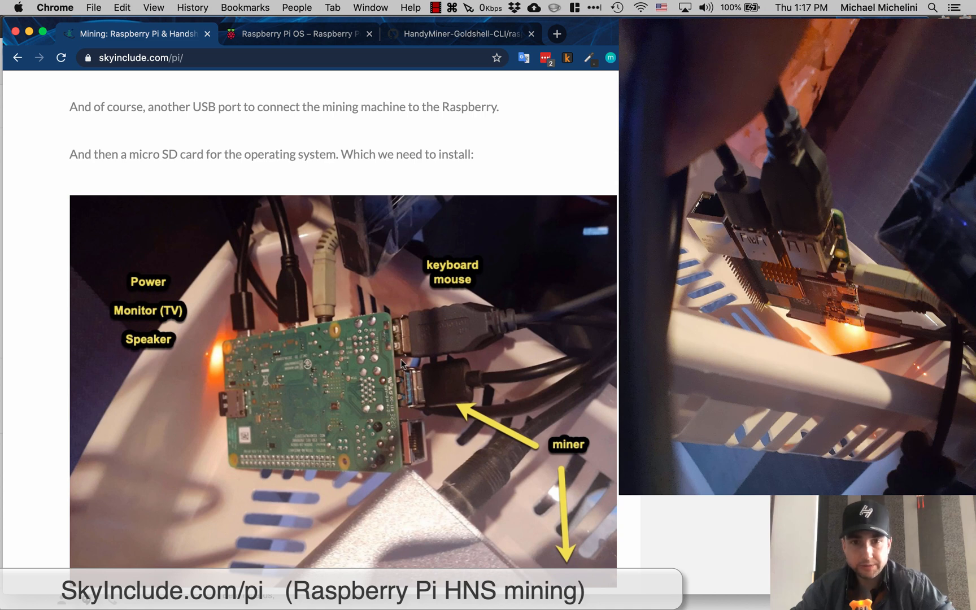
{"action": "mouse_move", "coordinate": [404, 395]}
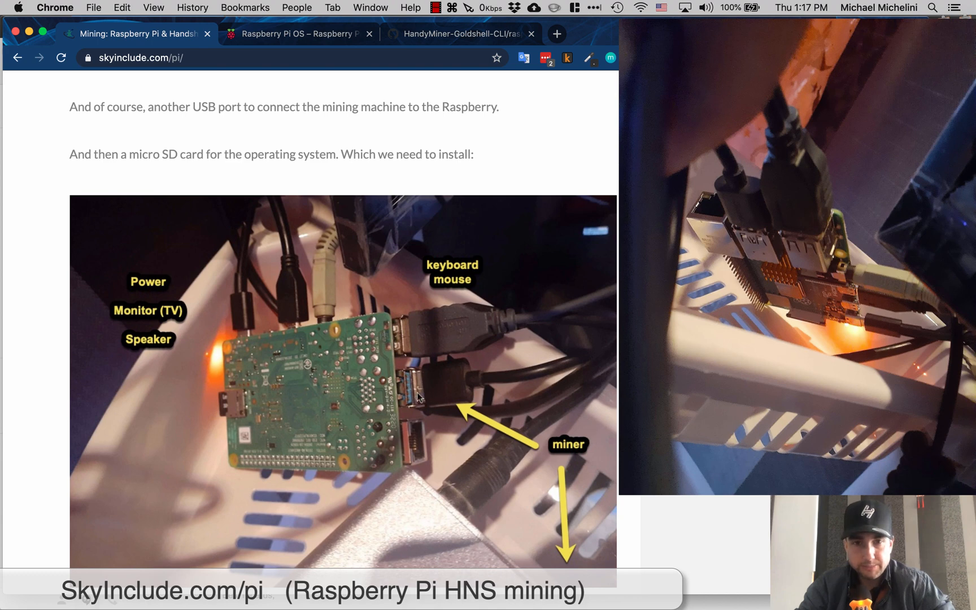
{"action": "mouse_move", "coordinate": [419, 397]}
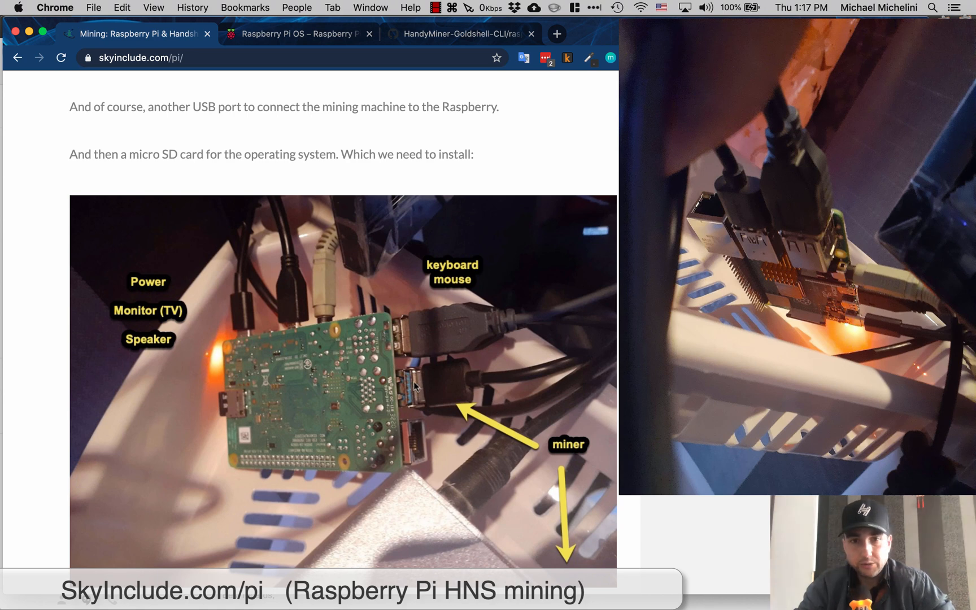
{"action": "mouse_move", "coordinate": [378, 394]}
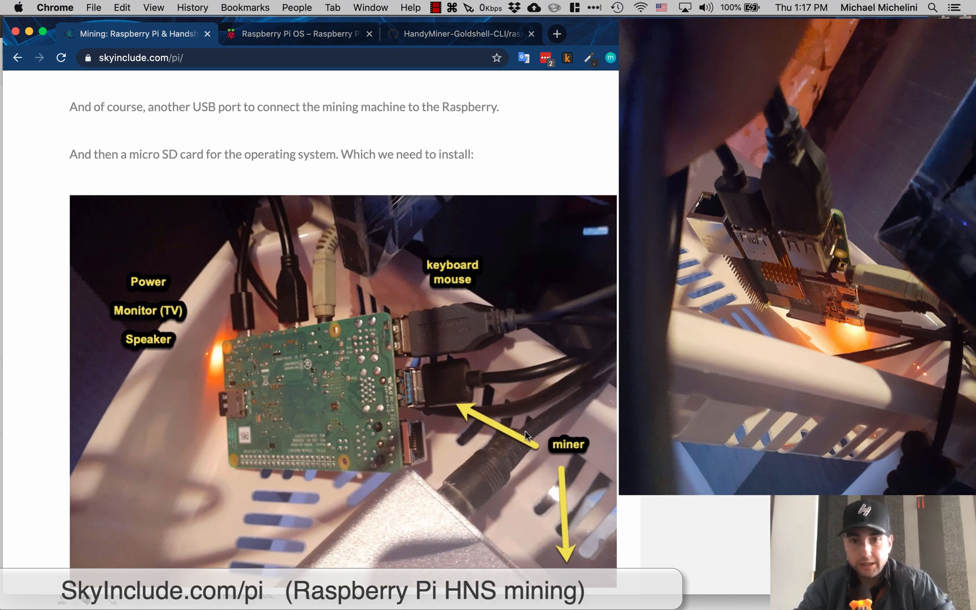
{"action": "mouse_move", "coordinate": [467, 536]}
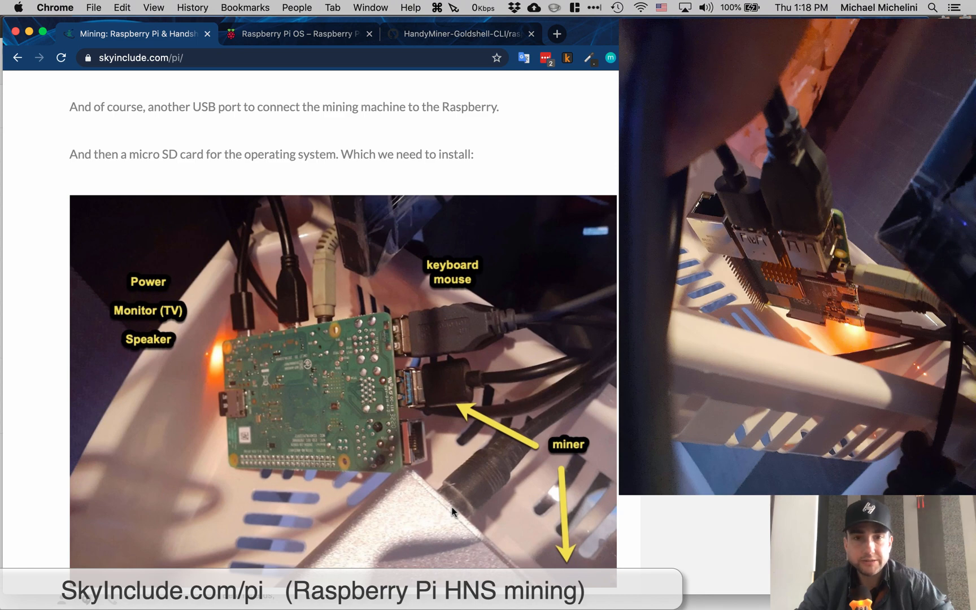
{"action": "mouse_move", "coordinate": [214, 391]}
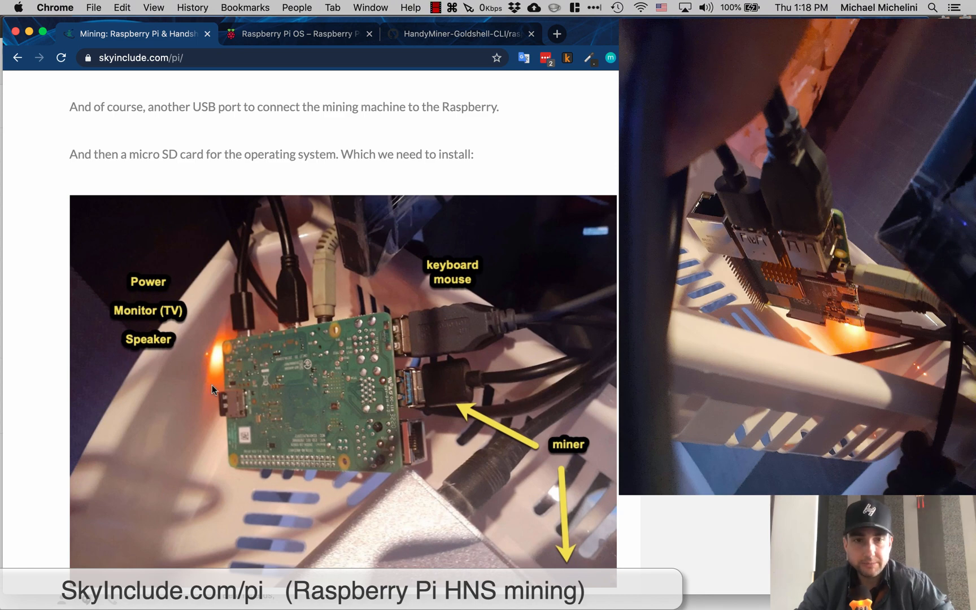
Step: Go to the raspberrypi.org software page's Raspberry Pi Imager section and launch the Imager app
{"action": "scroll", "scroll_direction": "down", "scroll_amount": 3}
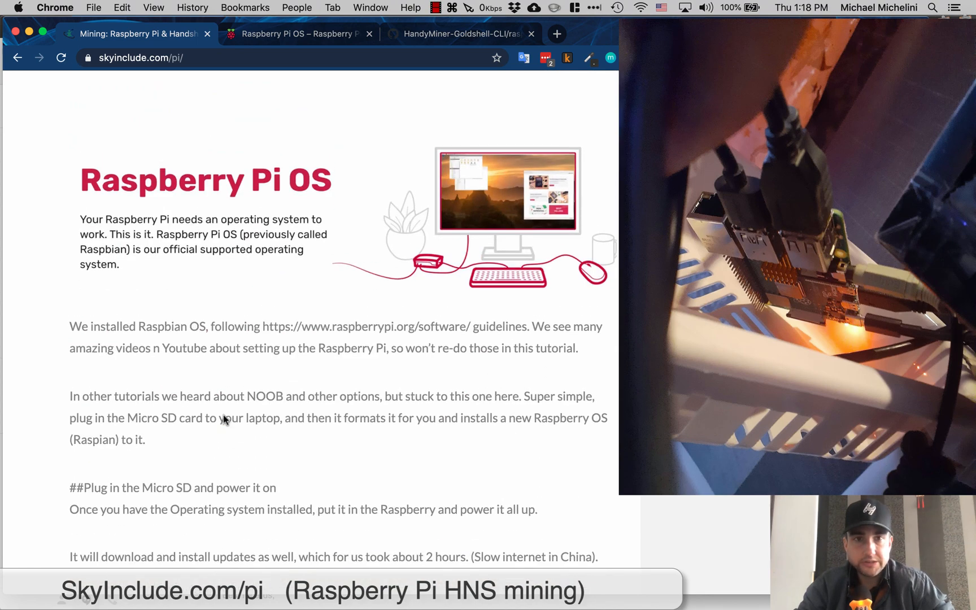
{"action": "scroll", "scroll_direction": "up", "scroll_amount": 3}
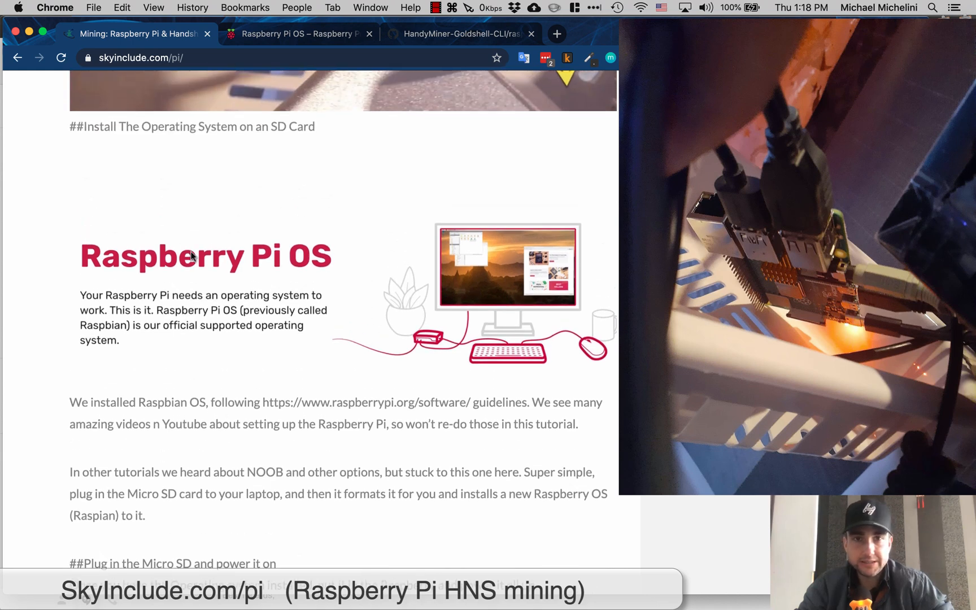
{"action": "mouse_move", "coordinate": [215, 412]}
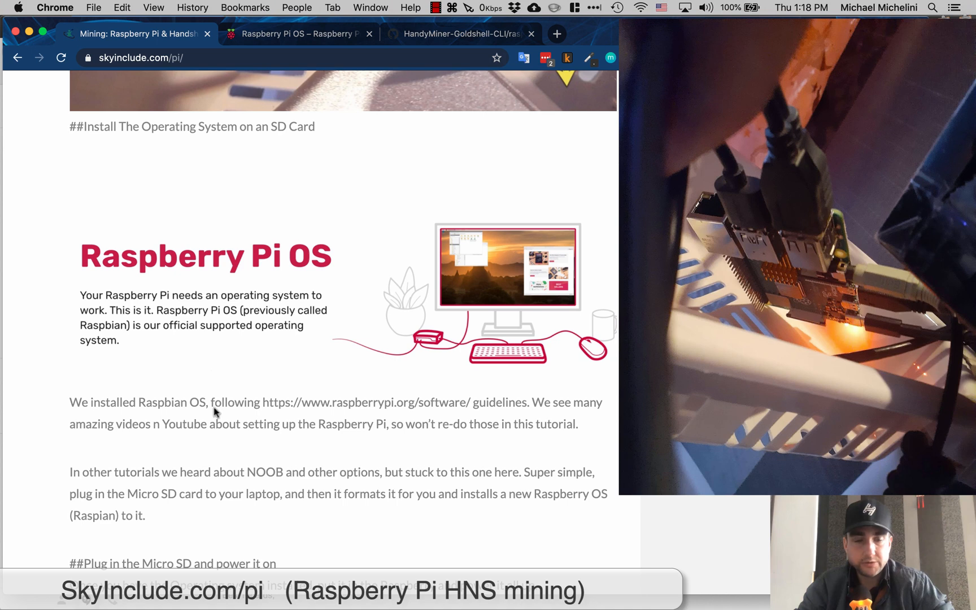
{"action": "mouse_move", "coordinate": [194, 286]}
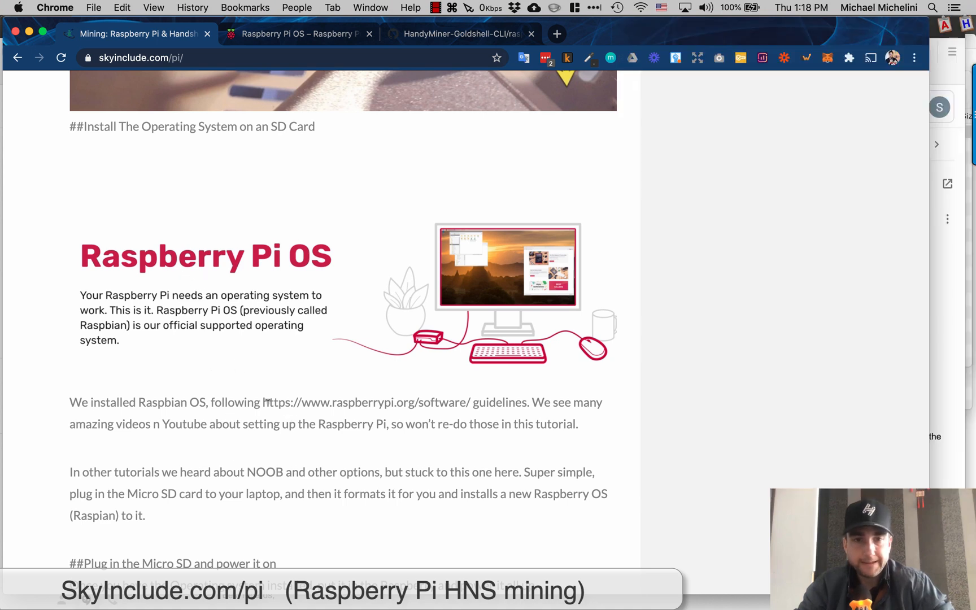
{"action": "left_click", "coordinate": [299, 34]}
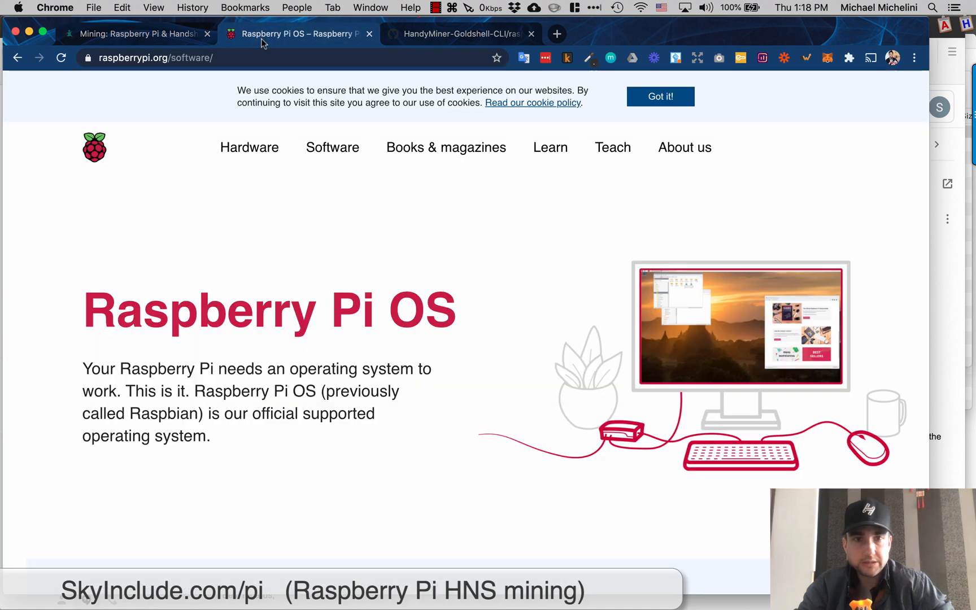
{"action": "scroll", "scroll_direction": "down", "scroll_amount": 3}
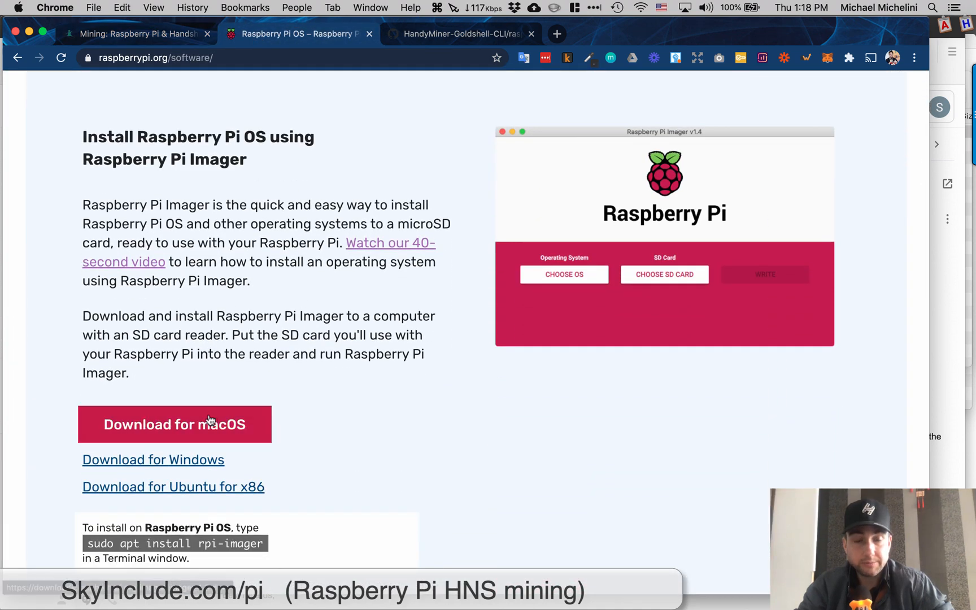
{"action": "scroll", "scroll_direction": "up", "scroll_amount": 3}
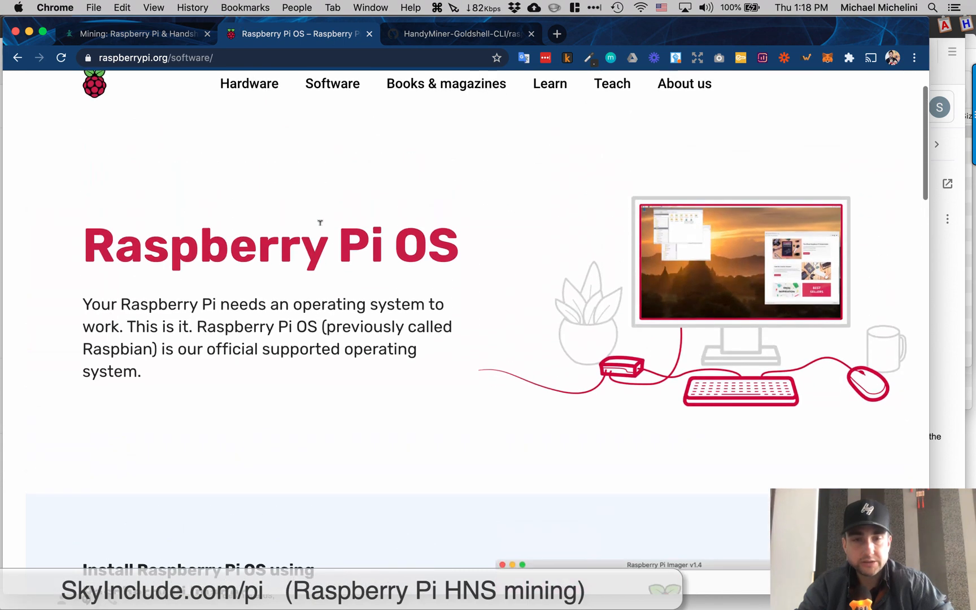
{"action": "scroll", "scroll_direction": "down", "scroll_amount": 3}
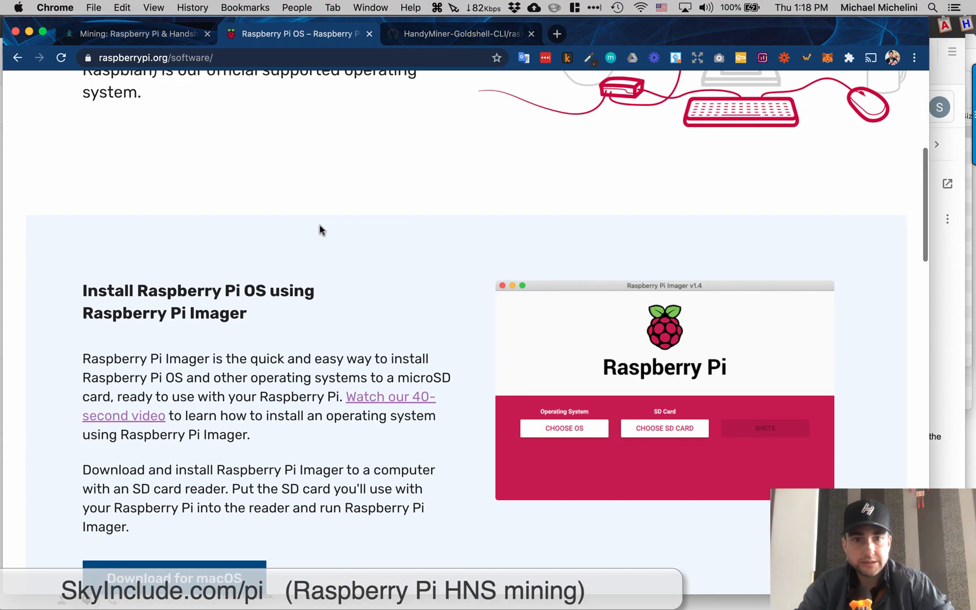
{"action": "type", "text": "ras"}
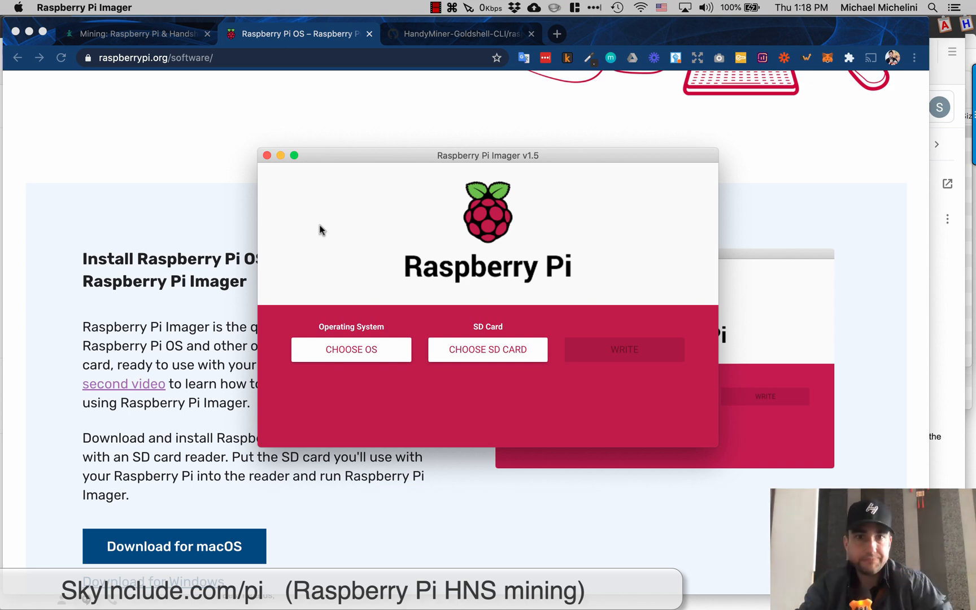
Step: Choose Raspberry Pi OS (32-bit) in the Imager's OS list, then quit the Imager
{"action": "left_click", "coordinate": [350, 349]}
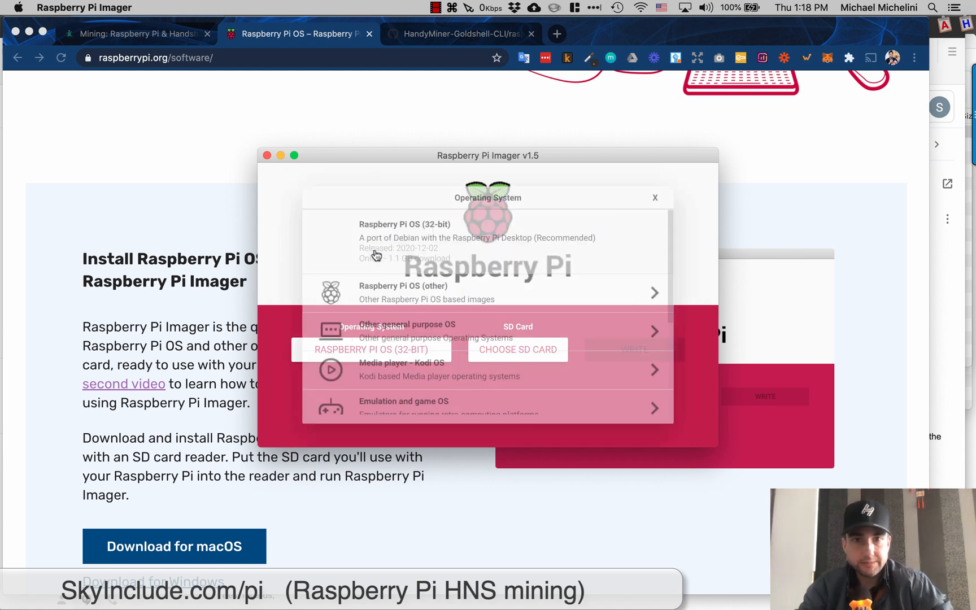
{"action": "left_click", "coordinate": [517, 349]}
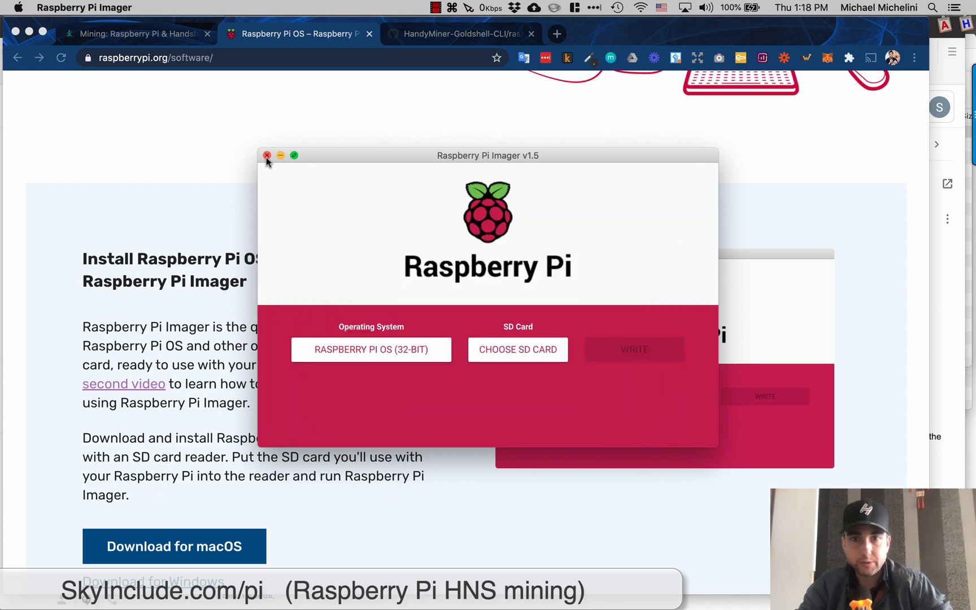
{"action": "left_click", "coordinate": [267, 155]}
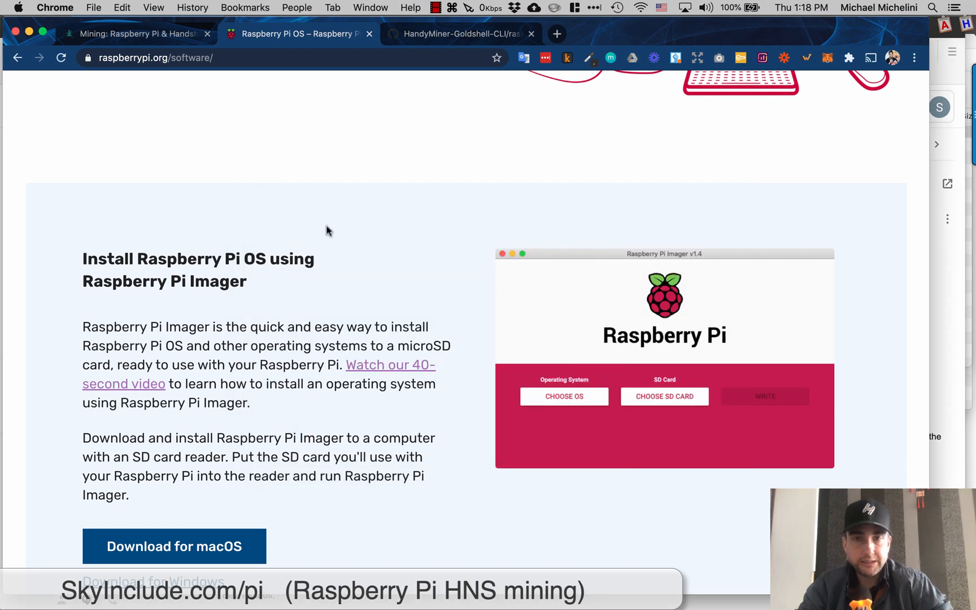
{"action": "mouse_move", "coordinate": [137, 34]}
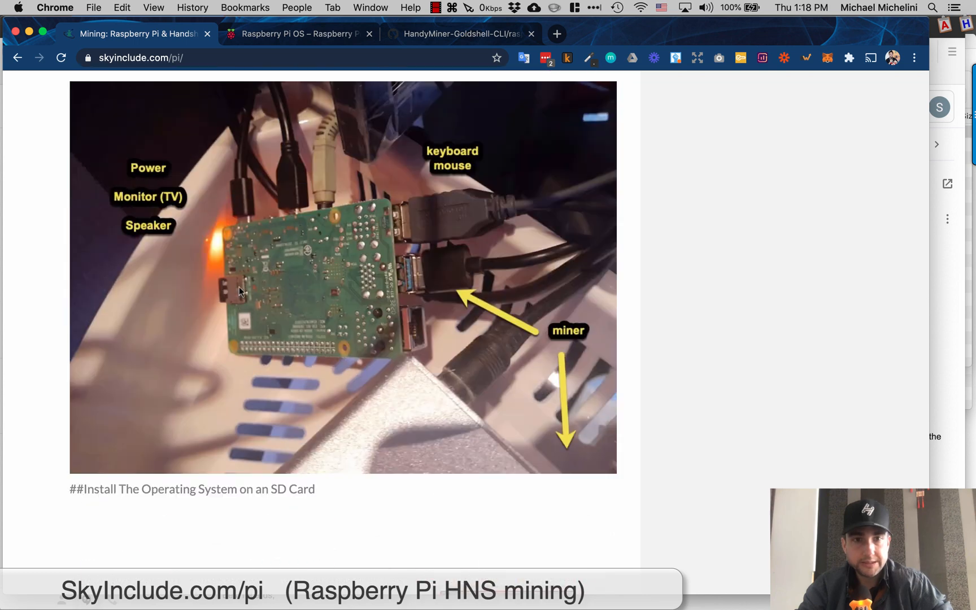
{"action": "mouse_move", "coordinate": [224, 287]}
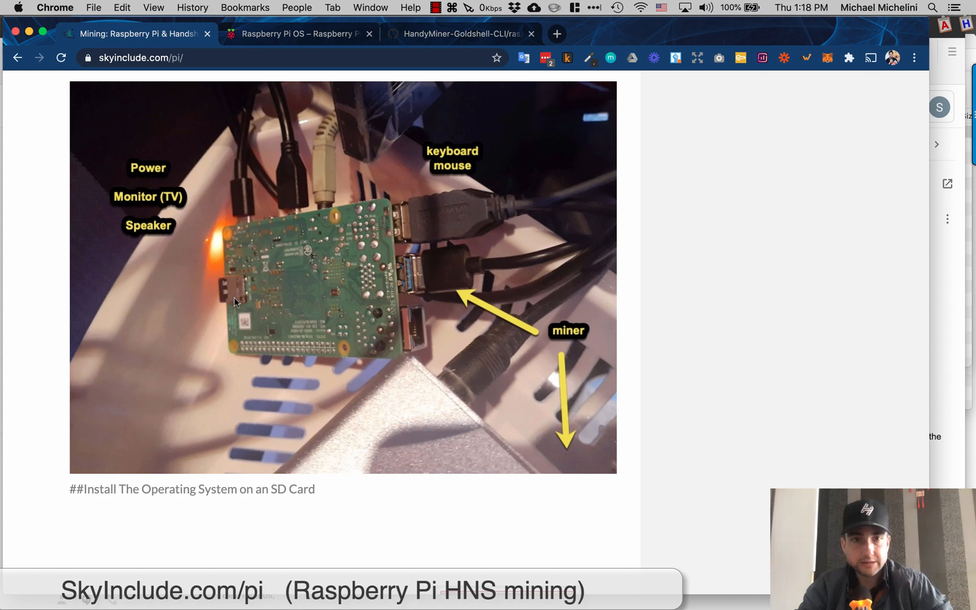
{"action": "left_click", "coordinate": [295, 34]}
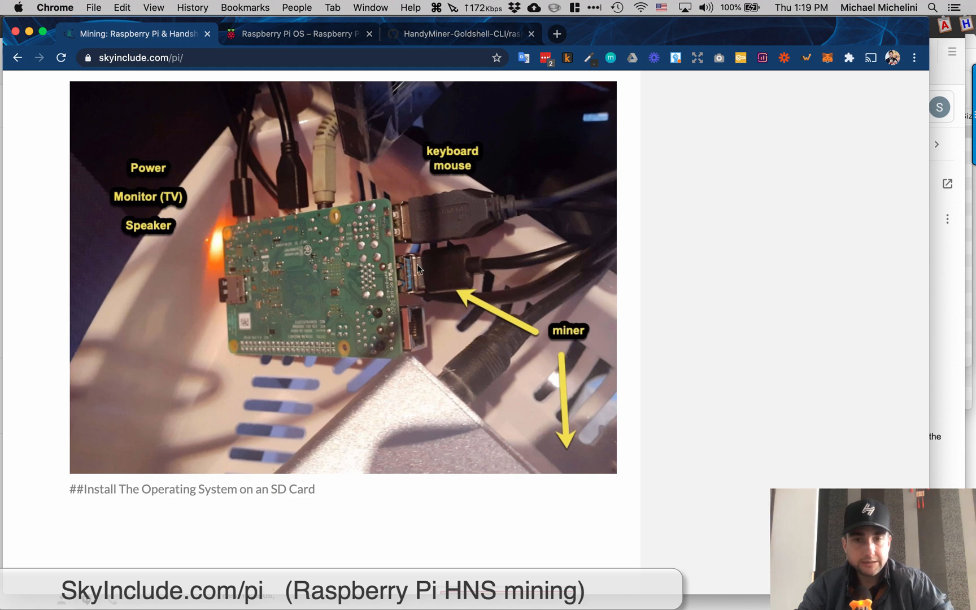
{"action": "mouse_move", "coordinate": [436, 278]}
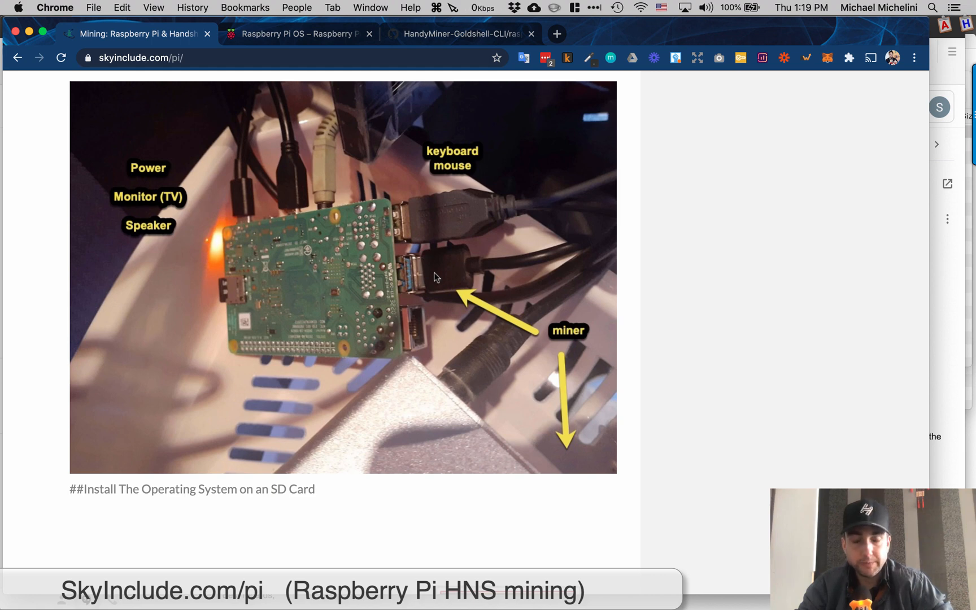
{"action": "mouse_move", "coordinate": [420, 280]}
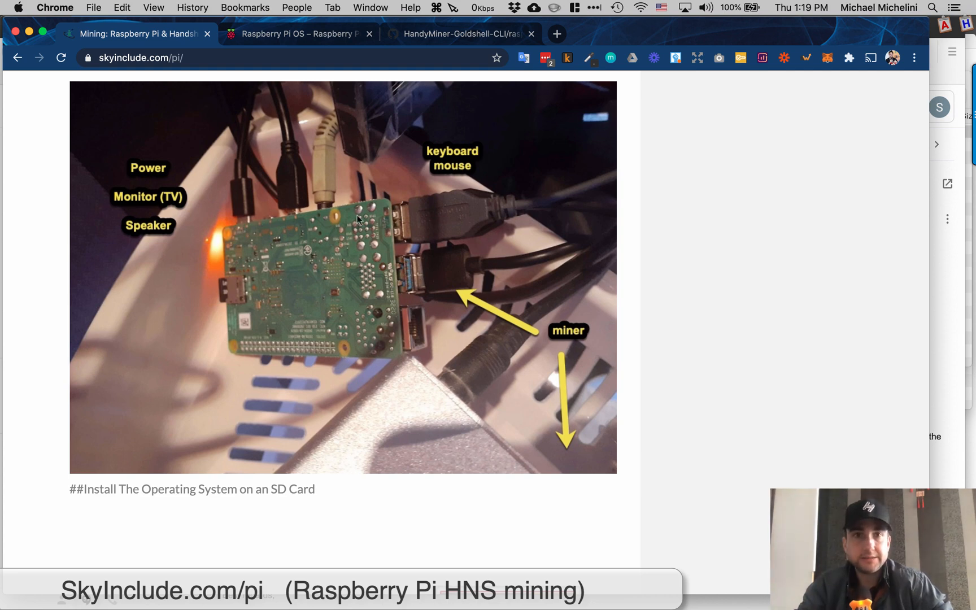
{"action": "mouse_move", "coordinate": [254, 309]}
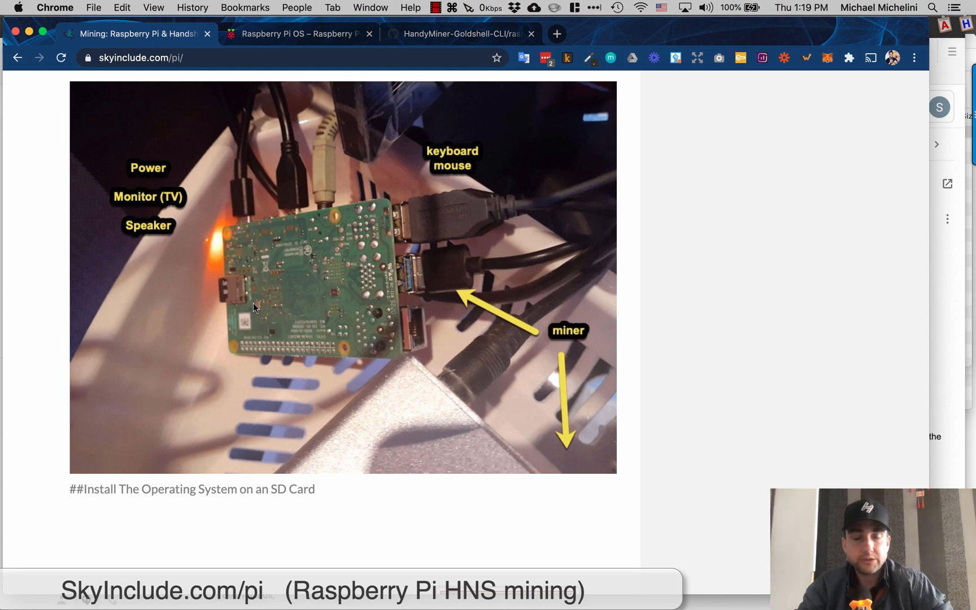
{"action": "mouse_move", "coordinate": [238, 204]}
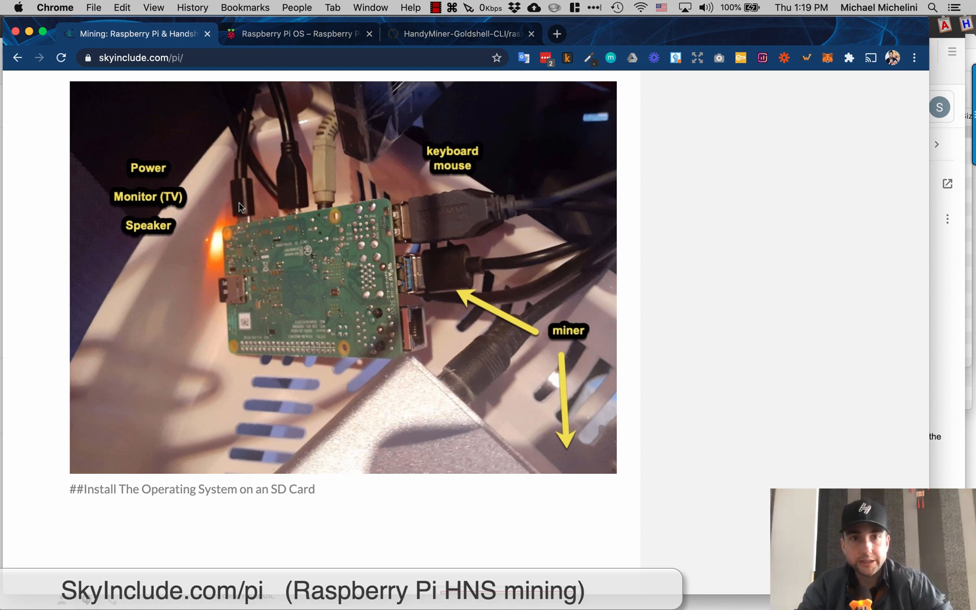
{"action": "mouse_move", "coordinate": [273, 221]}
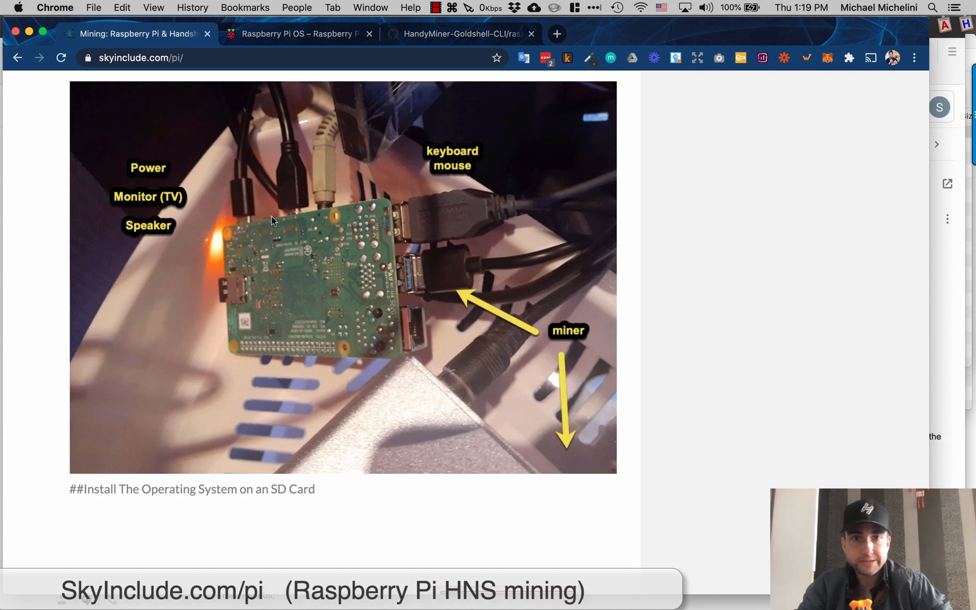
Step: Scroll the skyinclude.com/pi guide past the OS install notes to the Install HandyMiner section
{"action": "scroll", "scroll_direction": "down", "scroll_amount": 3}
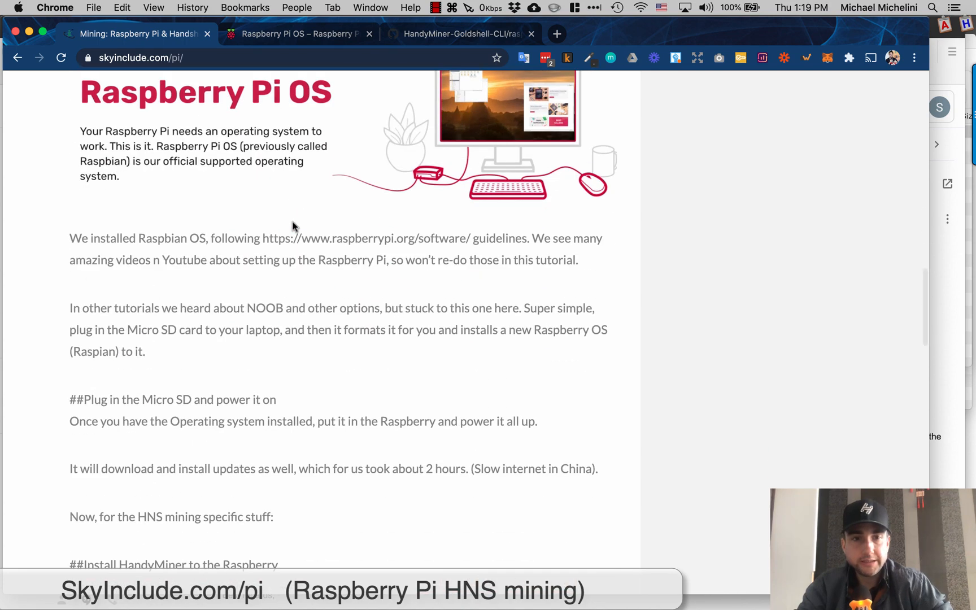
{"action": "scroll", "scroll_direction": "up", "scroll_amount": 3}
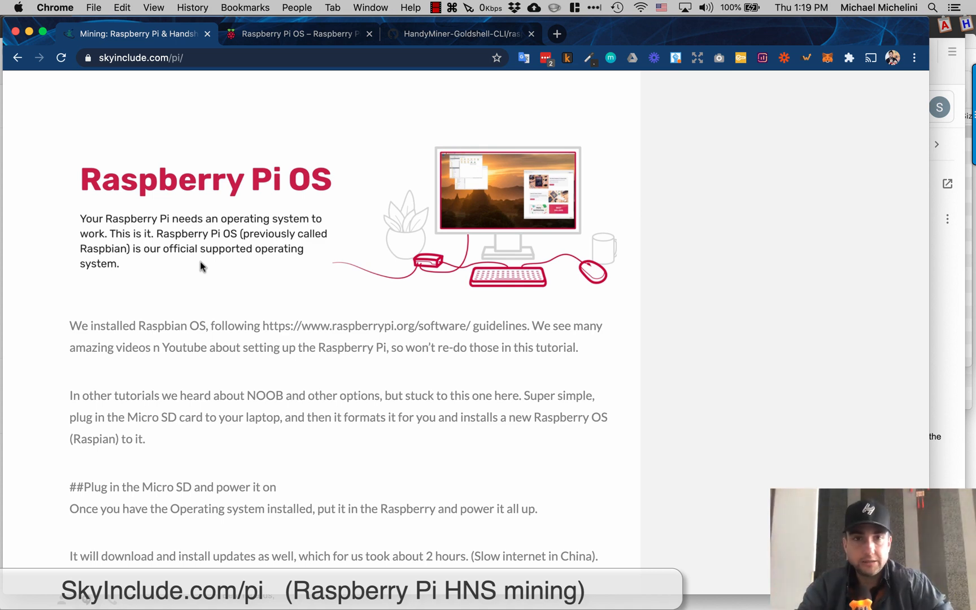
{"action": "scroll", "scroll_direction": "down", "scroll_amount": 3}
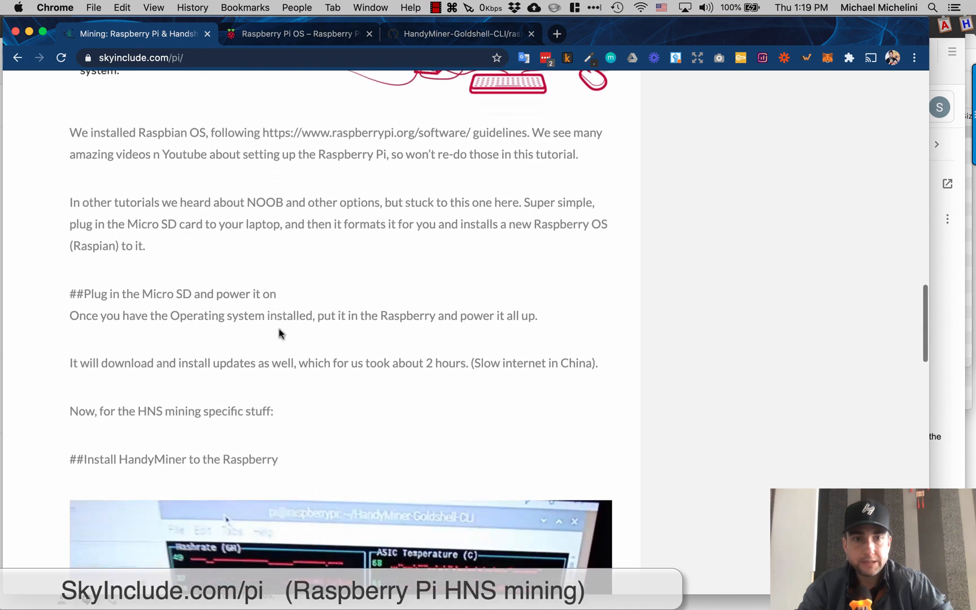
{"action": "scroll", "scroll_direction": "down", "scroll_amount": 3}
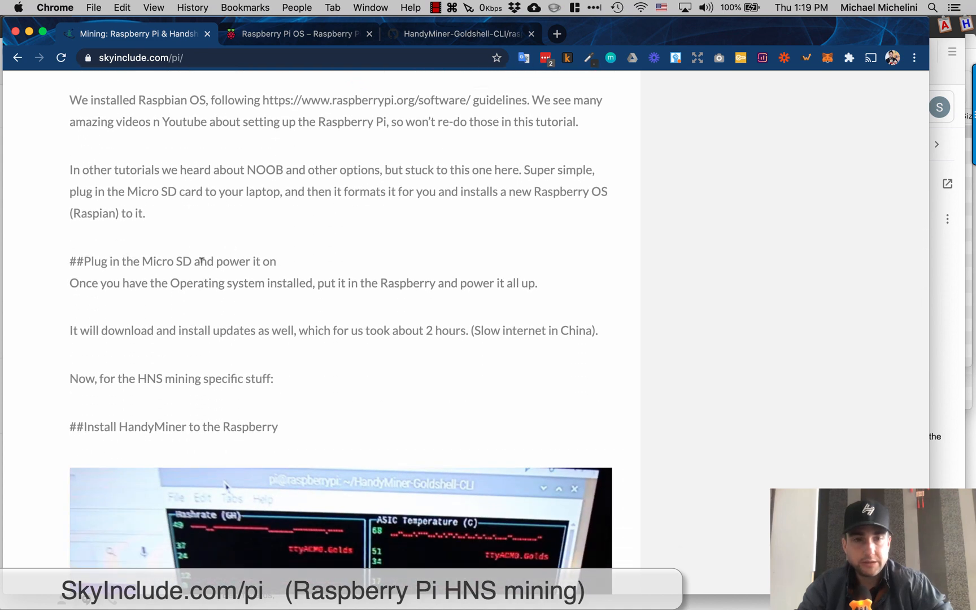
{"action": "scroll", "scroll_direction": "down", "scroll_amount": 3}
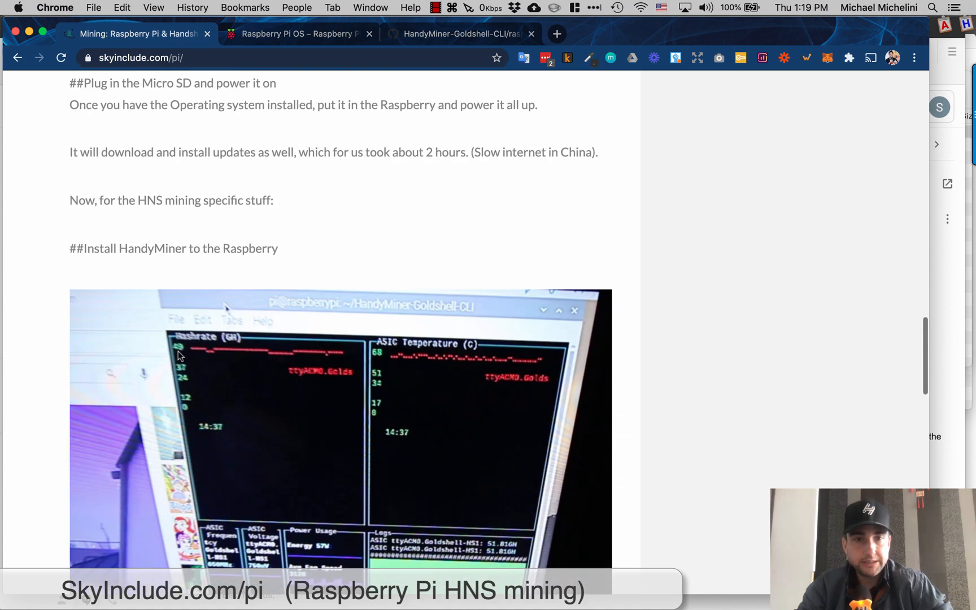
Step: Scroll down past the dashboard photo to the github.com HandyMiner raspberry_pi_installation.md link
{"action": "scroll", "scroll_direction": "down", "scroll_amount": 3}
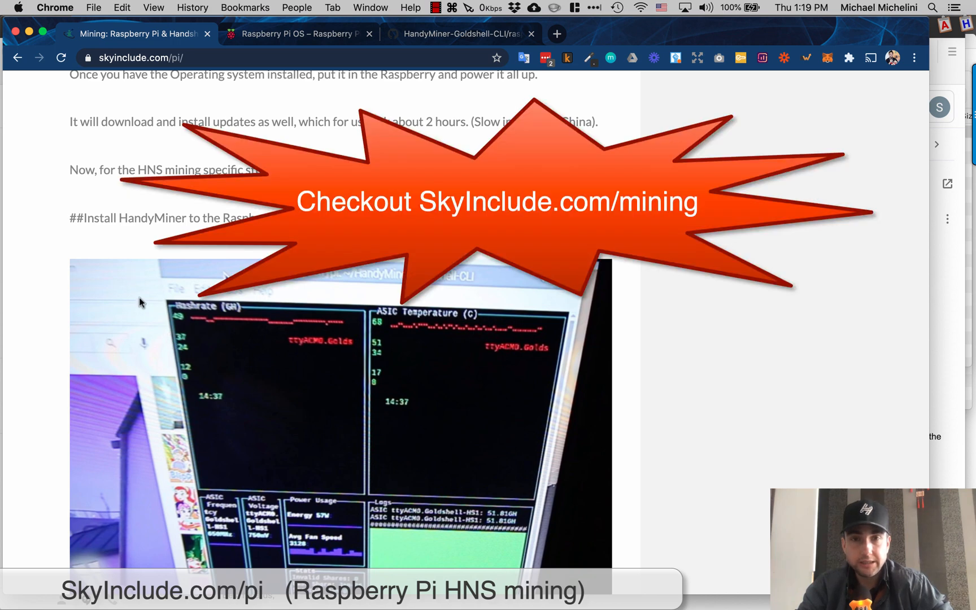
{"action": "scroll", "scroll_direction": "down", "scroll_amount": 3}
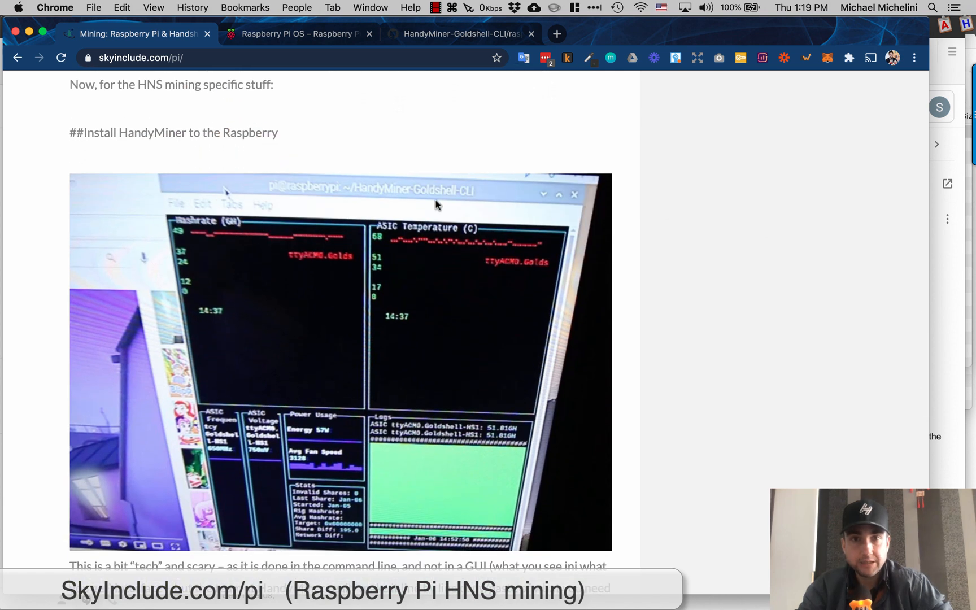
{"action": "mouse_move", "coordinate": [411, 233]}
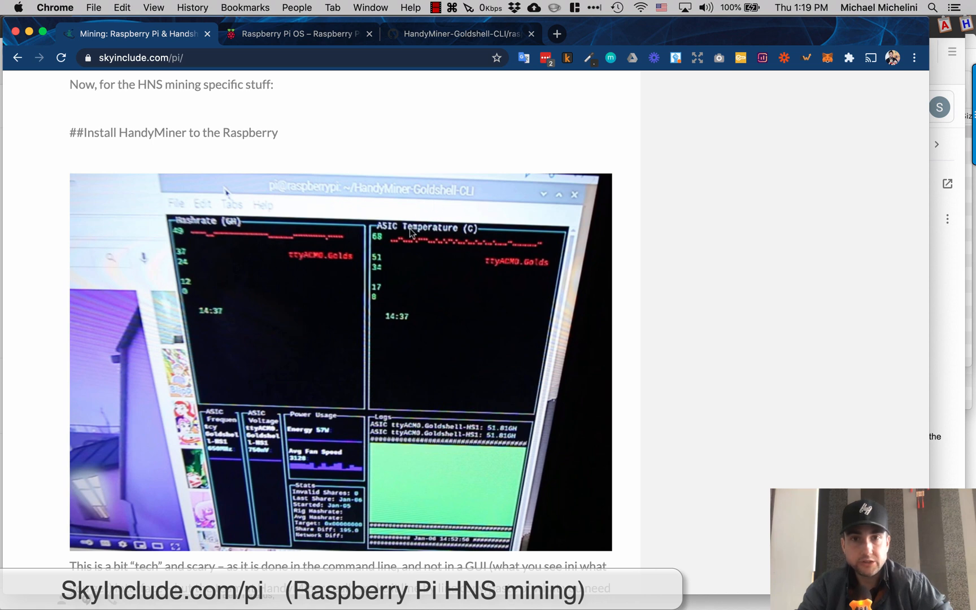
{"action": "scroll", "scroll_direction": "down", "scroll_amount": 3}
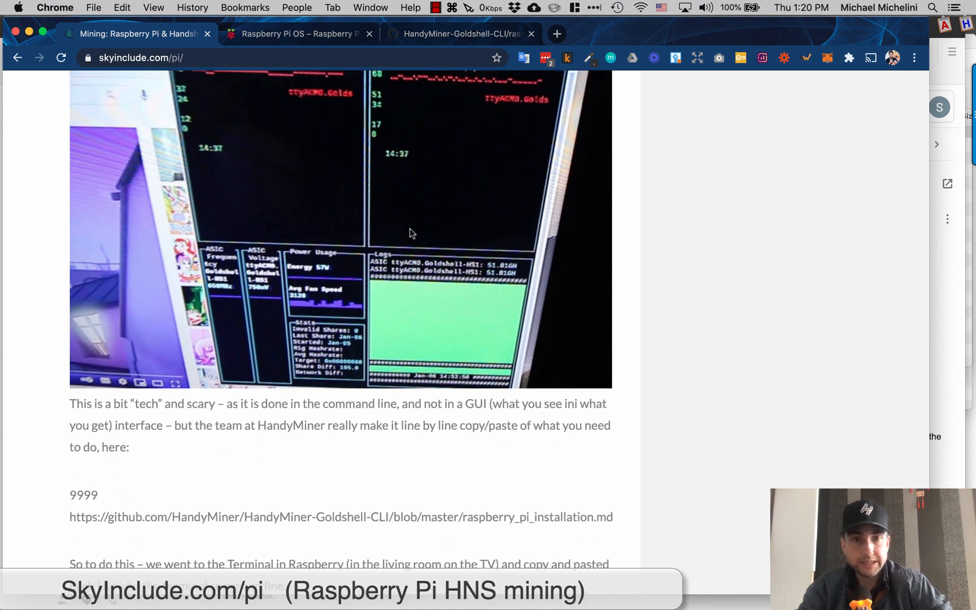
{"action": "scroll", "scroll_direction": "down", "scroll_amount": 3}
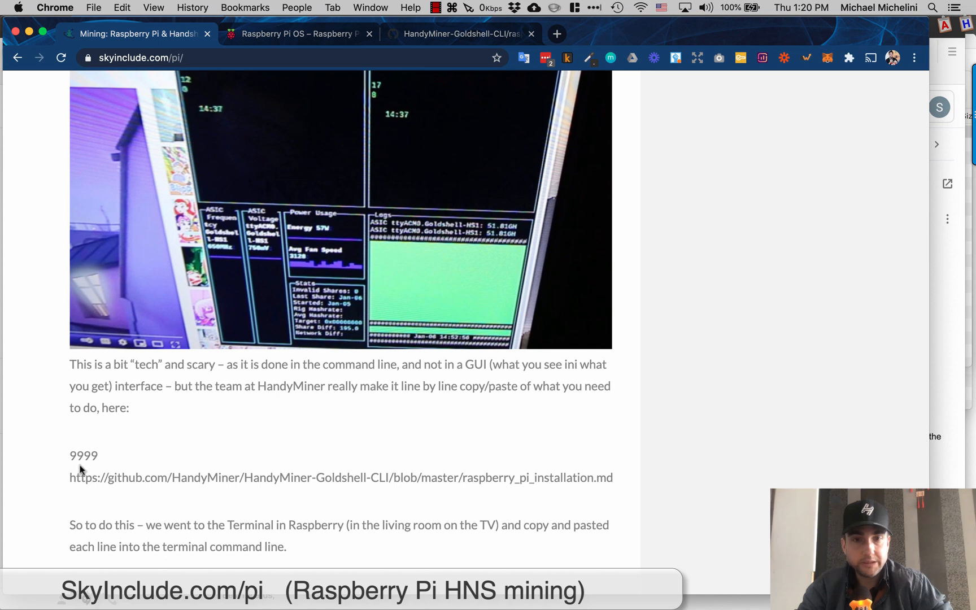
{"action": "scroll", "scroll_direction": "down", "scroll_amount": 3}
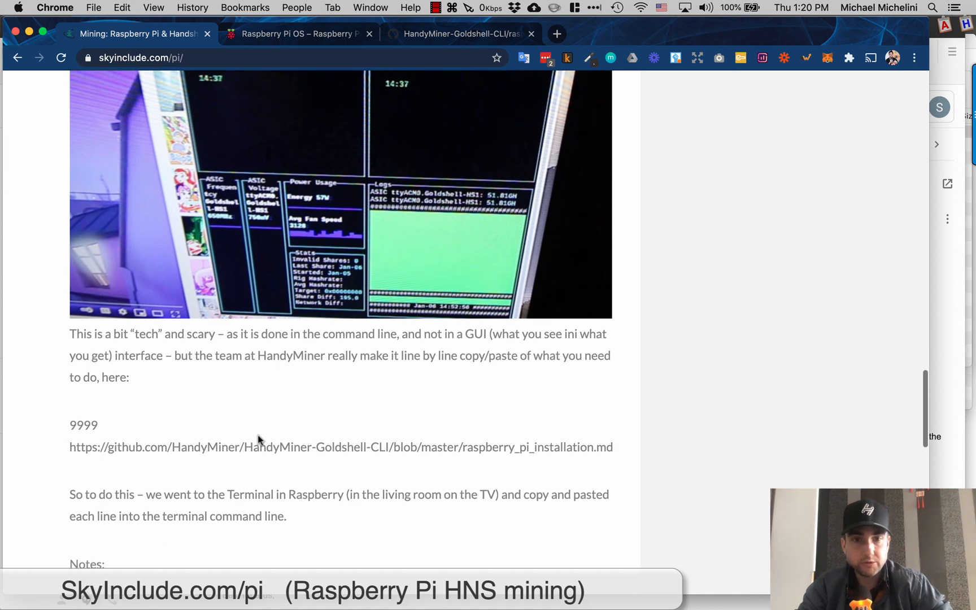
{"action": "scroll", "scroll_direction": "down", "scroll_amount": 3}
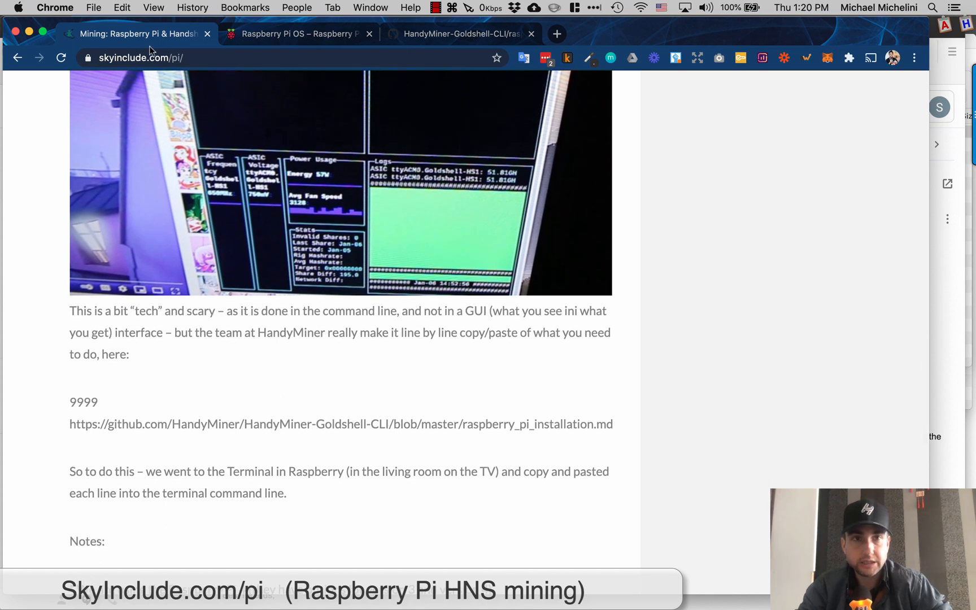
{"action": "scroll", "scroll_direction": "down", "scroll_amount": 3}
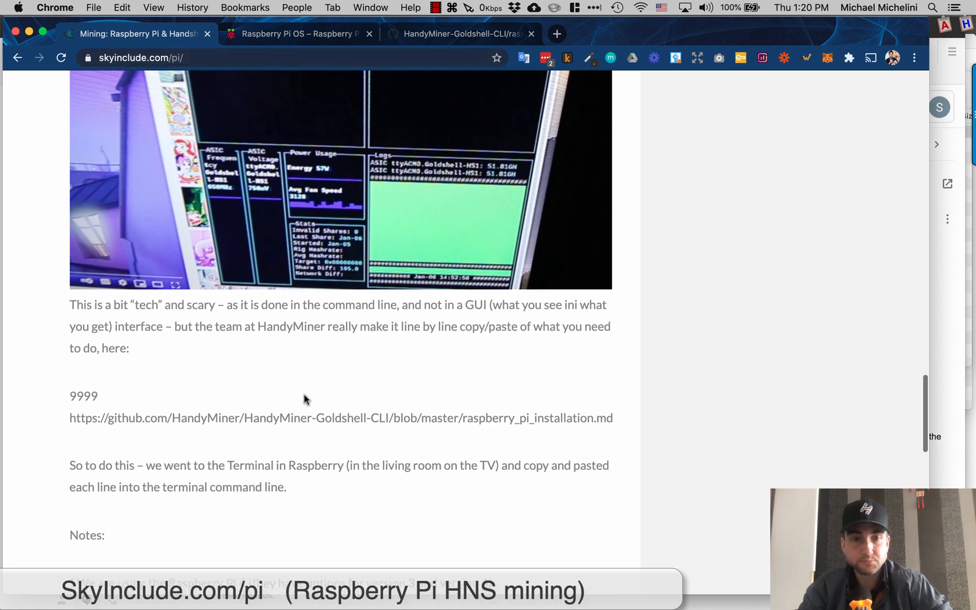
Step: Show the HandyMiner-Goldshell-CLI raspberry_pi_installation.md page at its Linux Installation commands
{"action": "left_click", "coordinate": [461, 33]}
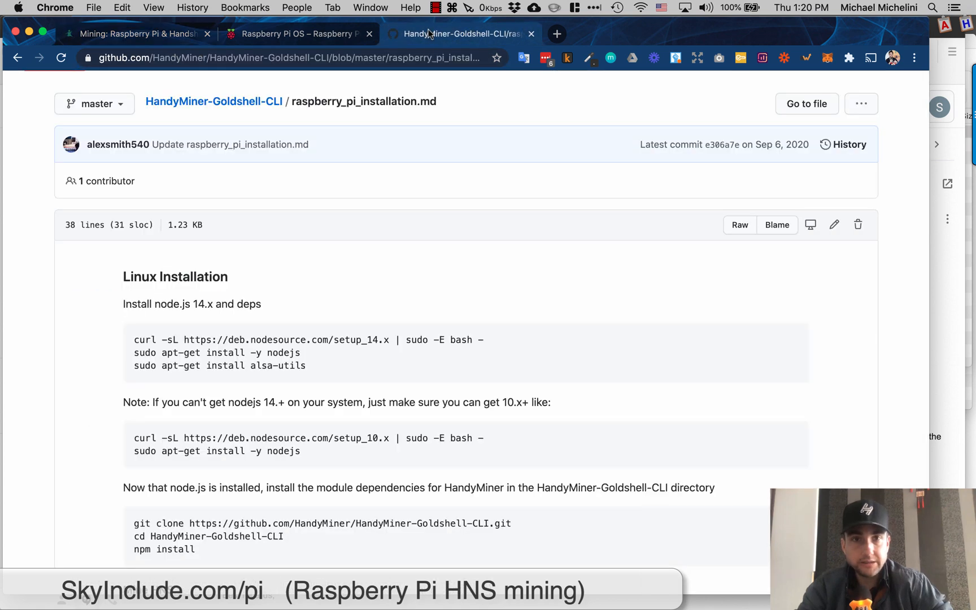
{"action": "scroll", "scroll_direction": "down", "scroll_amount": 3}
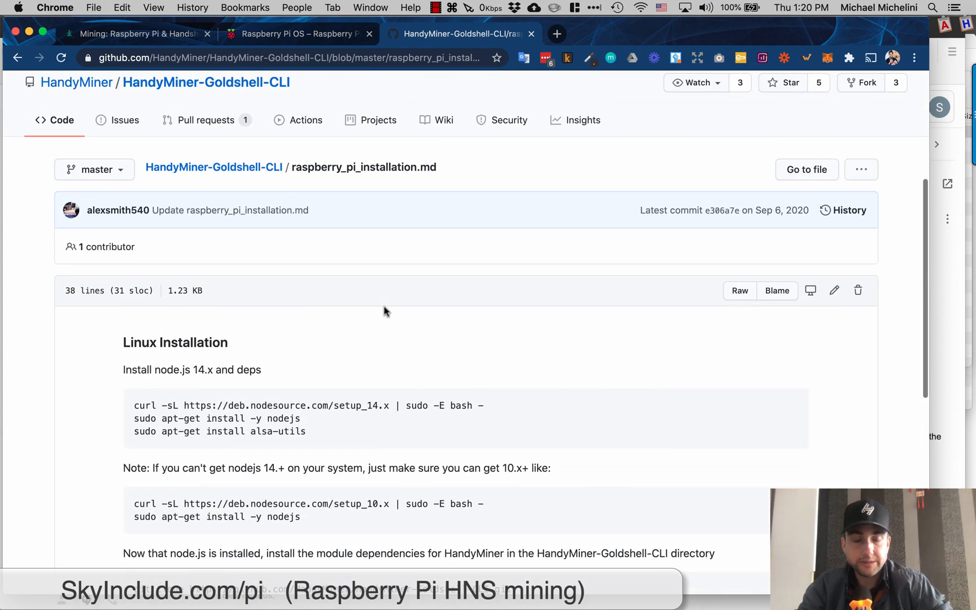
{"action": "scroll", "scroll_direction": "down", "scroll_amount": 3}
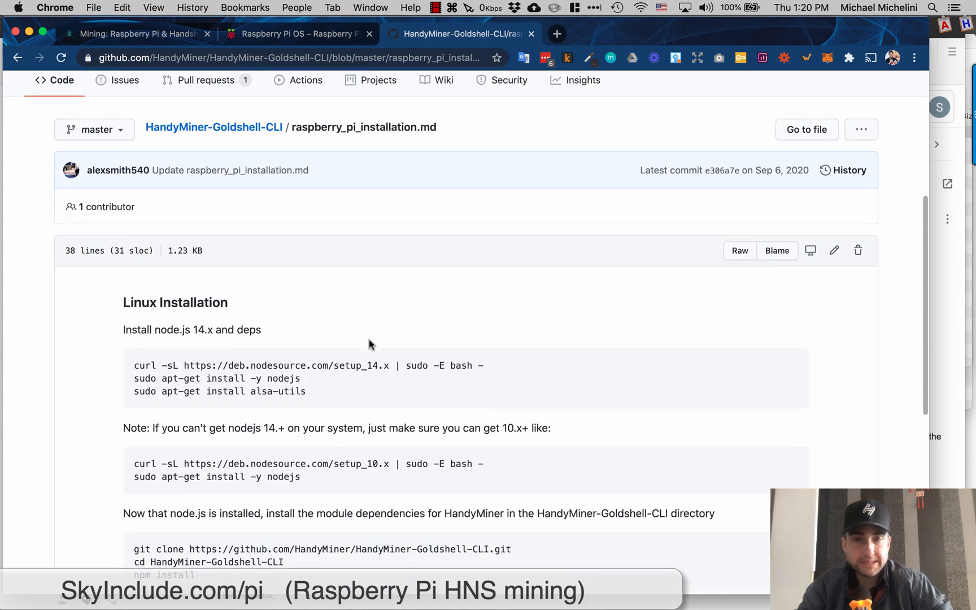
{"action": "left_click", "coordinate": [299, 34]}
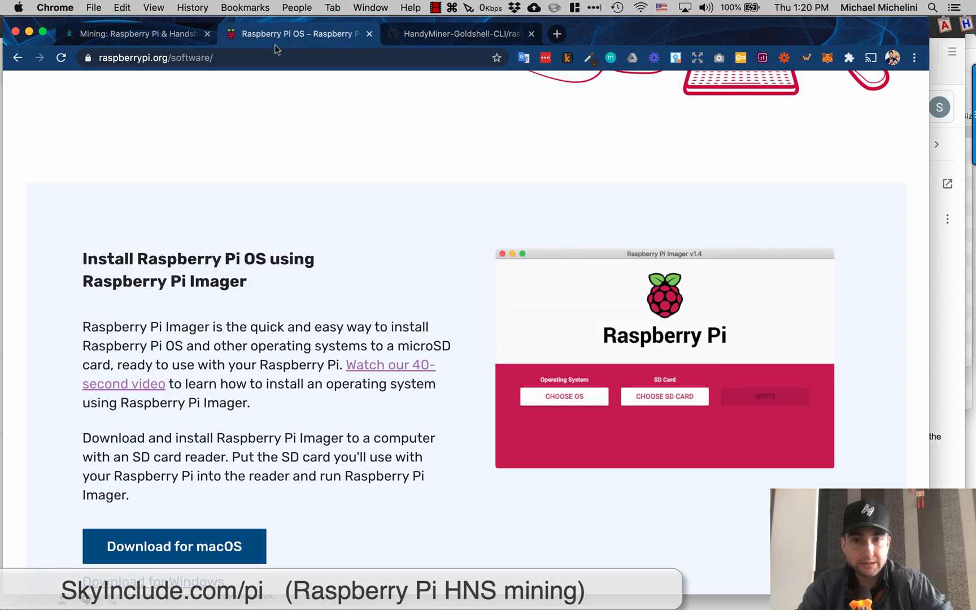
{"action": "scroll", "scroll_direction": "down", "scroll_amount": 3}
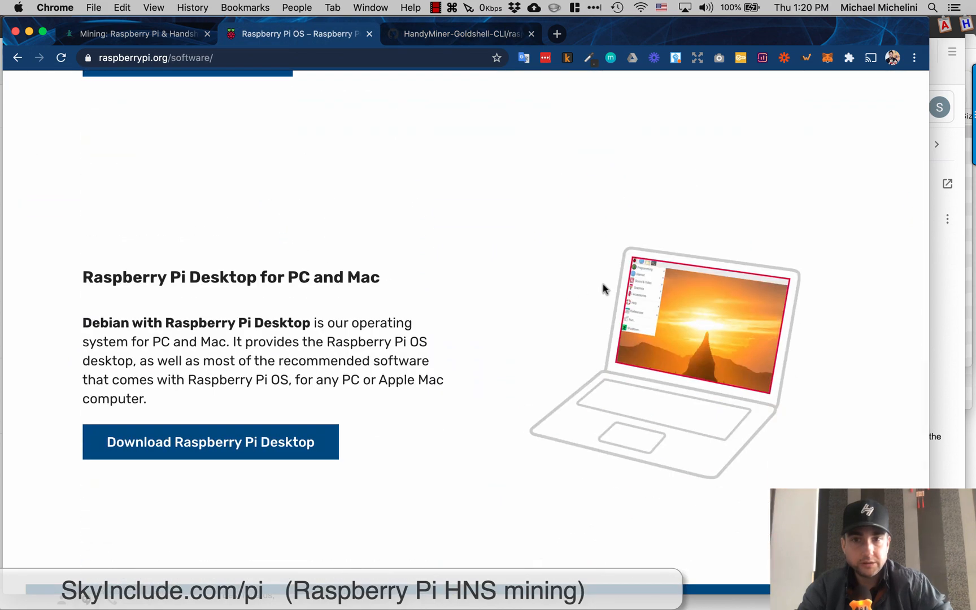
{"action": "mouse_move", "coordinate": [634, 310]}
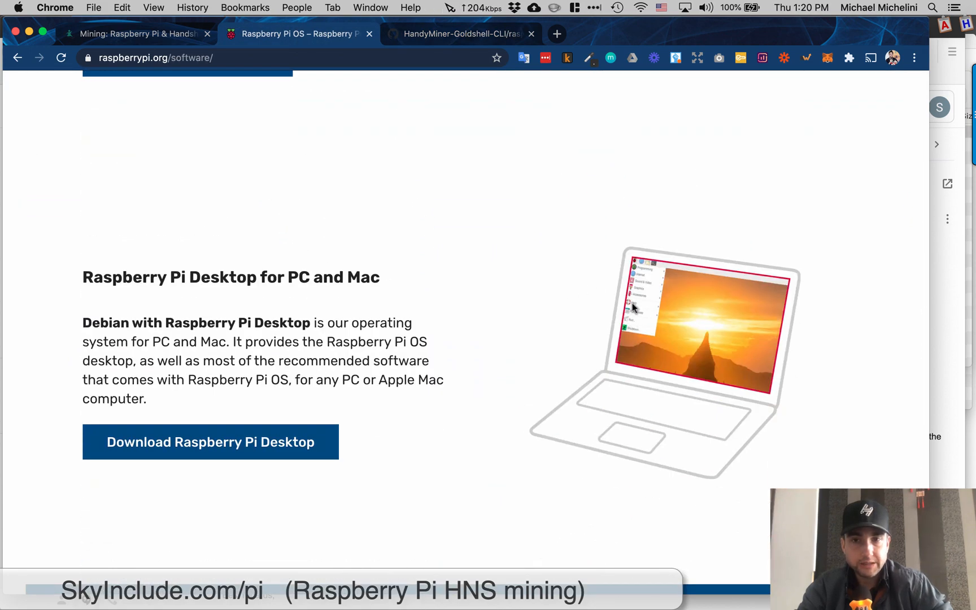
{"action": "mouse_move", "coordinate": [665, 356]}
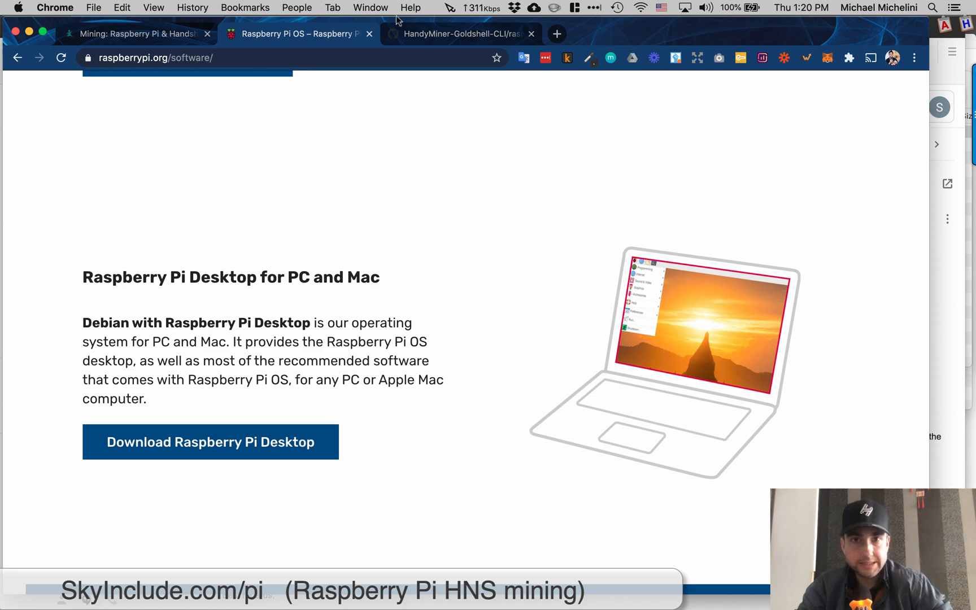
{"action": "left_click", "coordinate": [461, 34]}
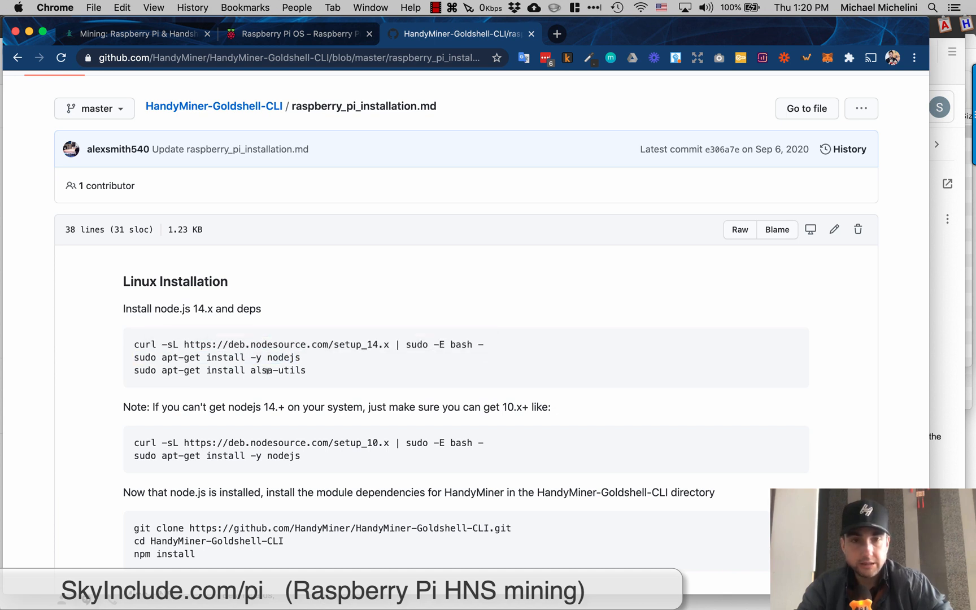
Step: Scroll the installation page down to the Mine HNS section with the node mine.js command
{"action": "double_click", "coordinate": [293, 370]}
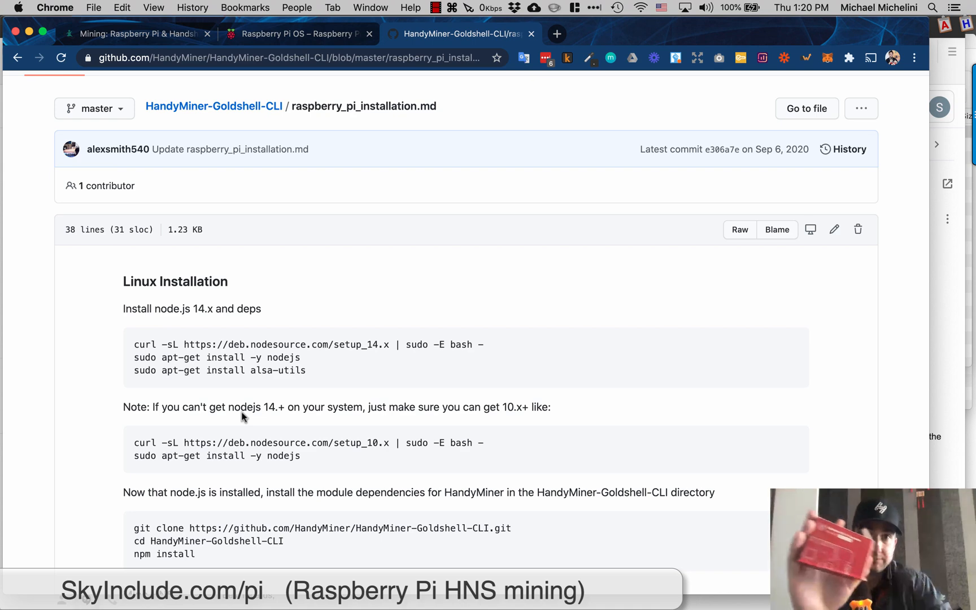
{"action": "scroll", "scroll_direction": "down", "scroll_amount": 3}
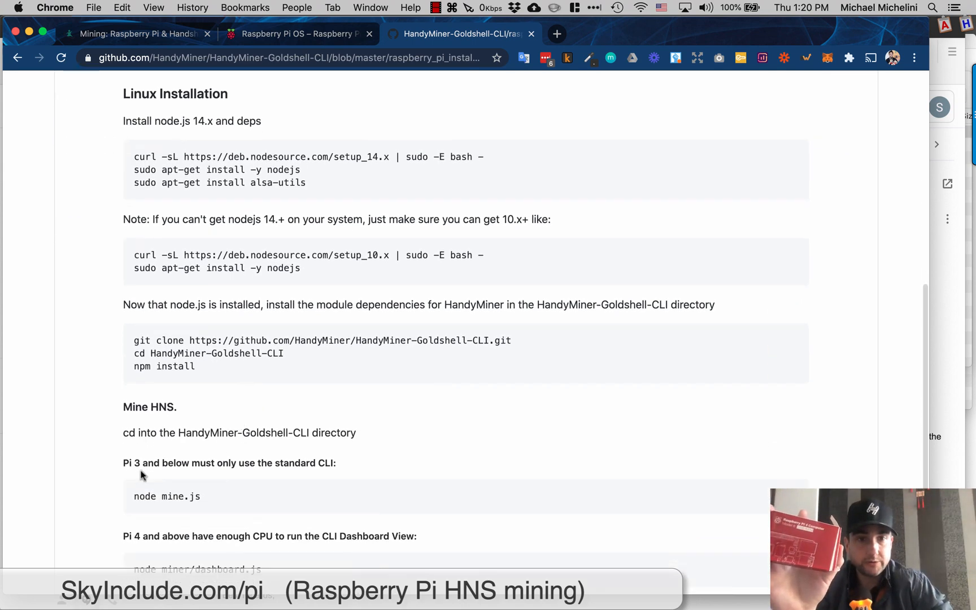
{"action": "mouse_move", "coordinate": [160, 398]}
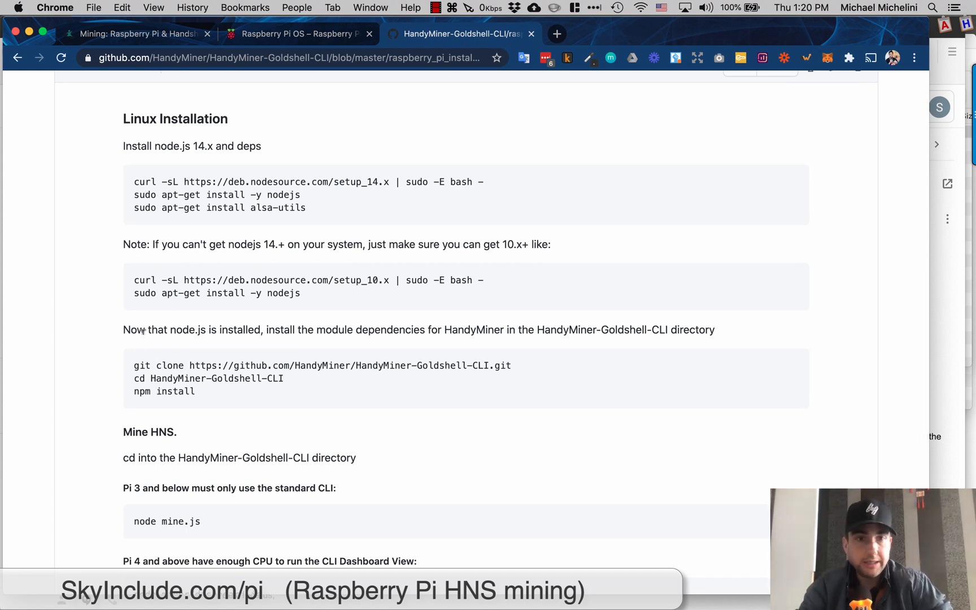
{"action": "mouse_move", "coordinate": [344, 360]}
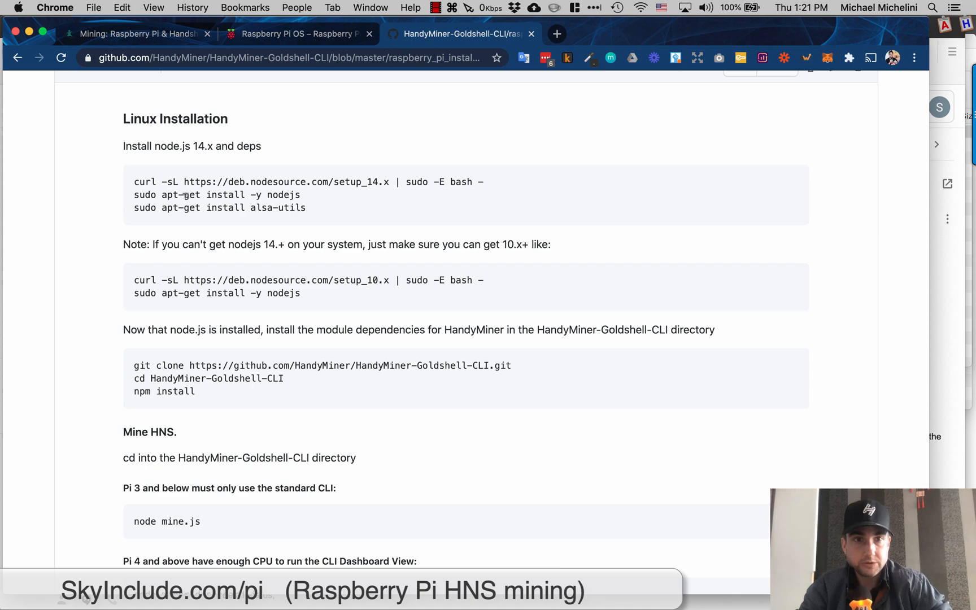
{"action": "mouse_move", "coordinate": [188, 375]}
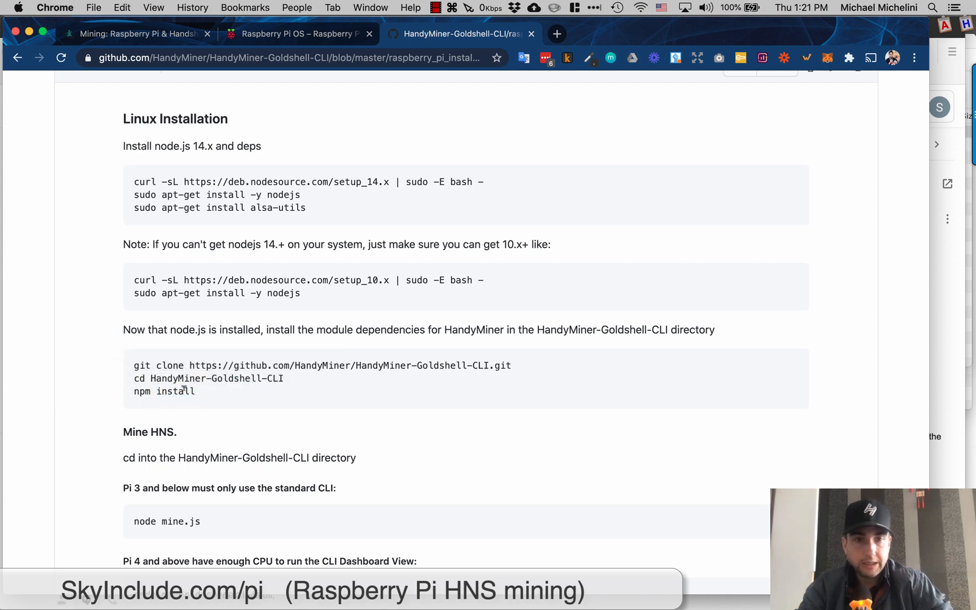
{"action": "scroll", "scroll_direction": "down", "scroll_amount": 3}
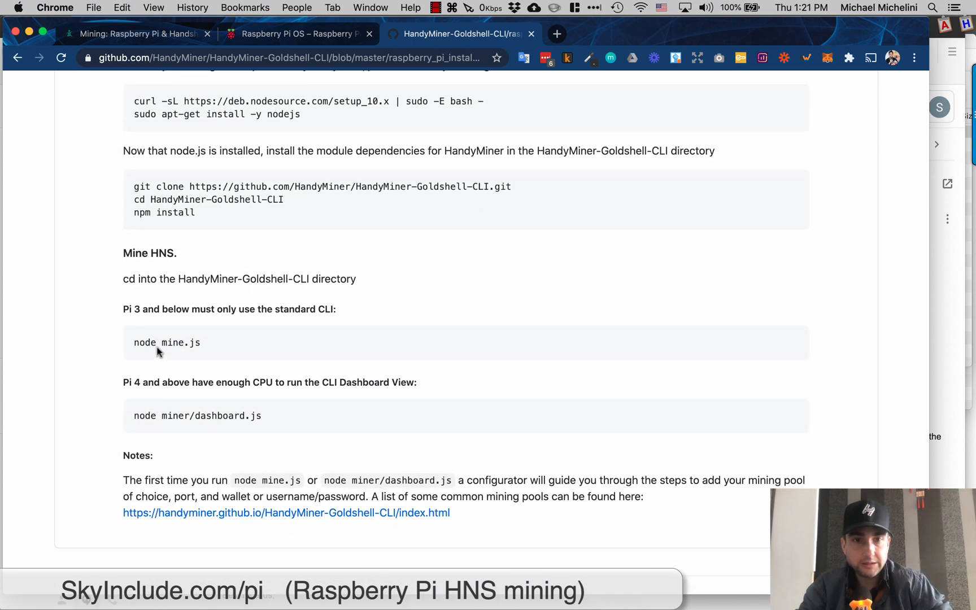
{"action": "mouse_move", "coordinate": [137, 318]}
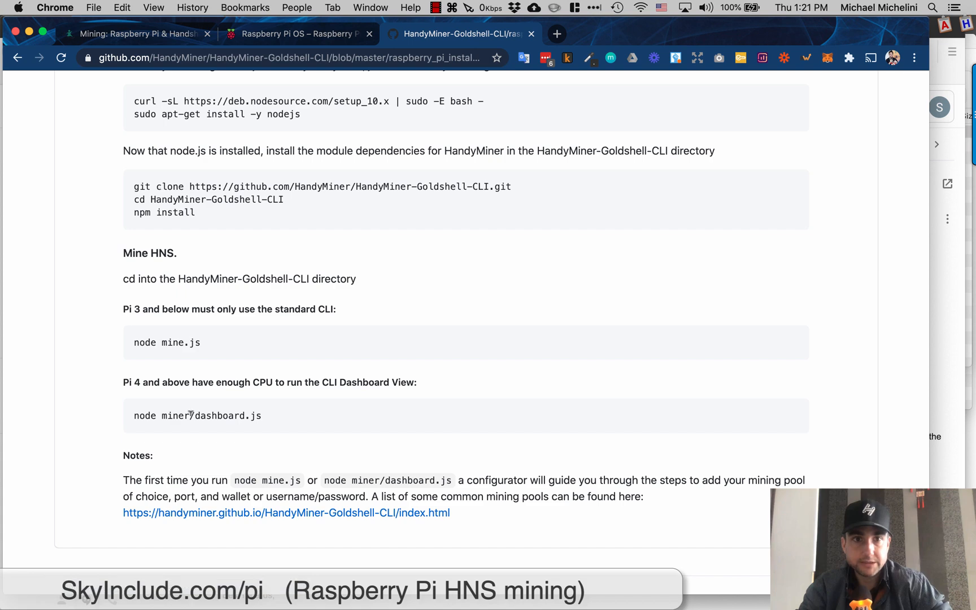
{"action": "mouse_move", "coordinate": [189, 353]}
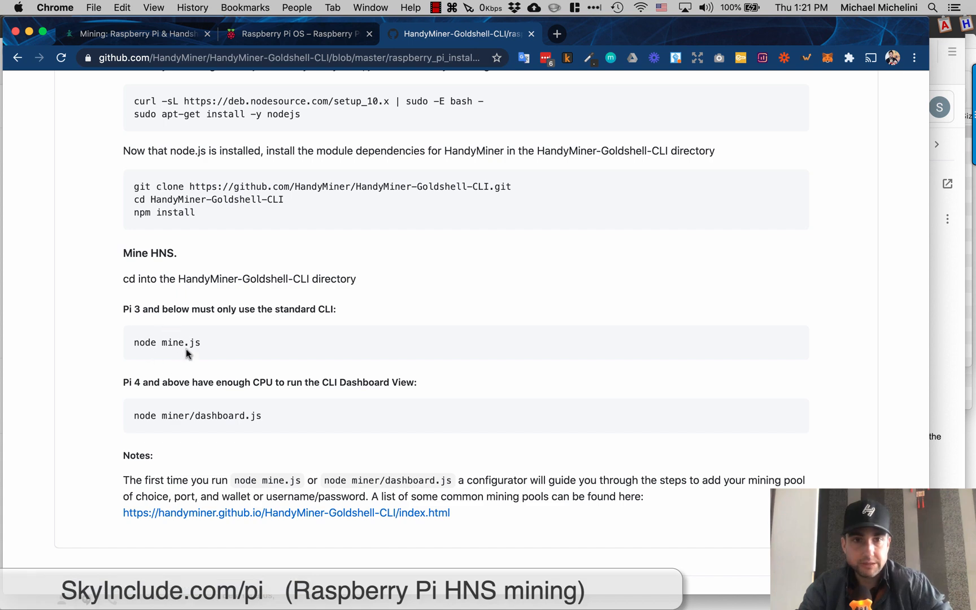
{"action": "mouse_move", "coordinate": [135, 386]}
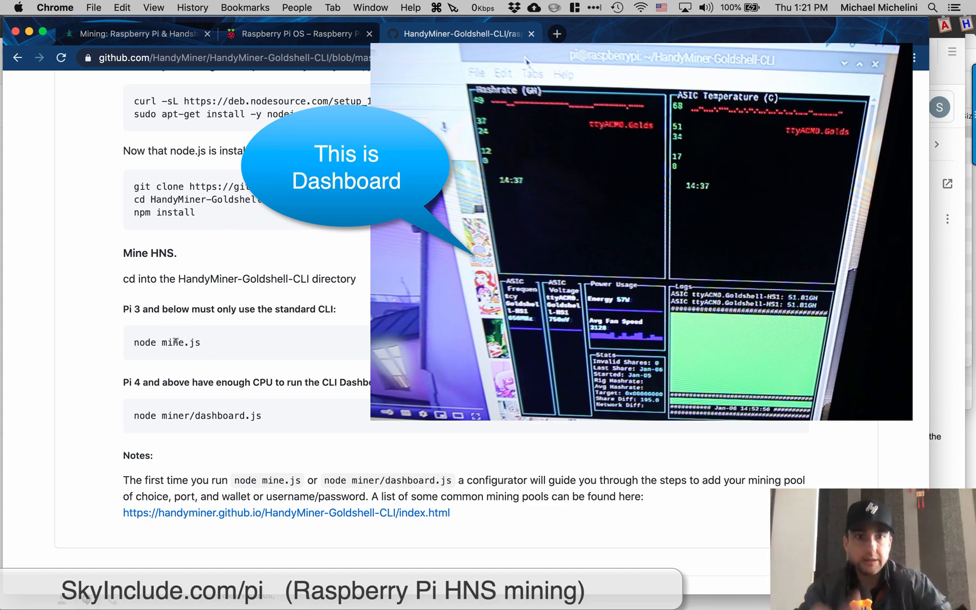
Step: Return to the skyinclude.com/pi guide at its notes recommending the Dashboard on the Pi 4
{"action": "left_click", "coordinate": [138, 34]}
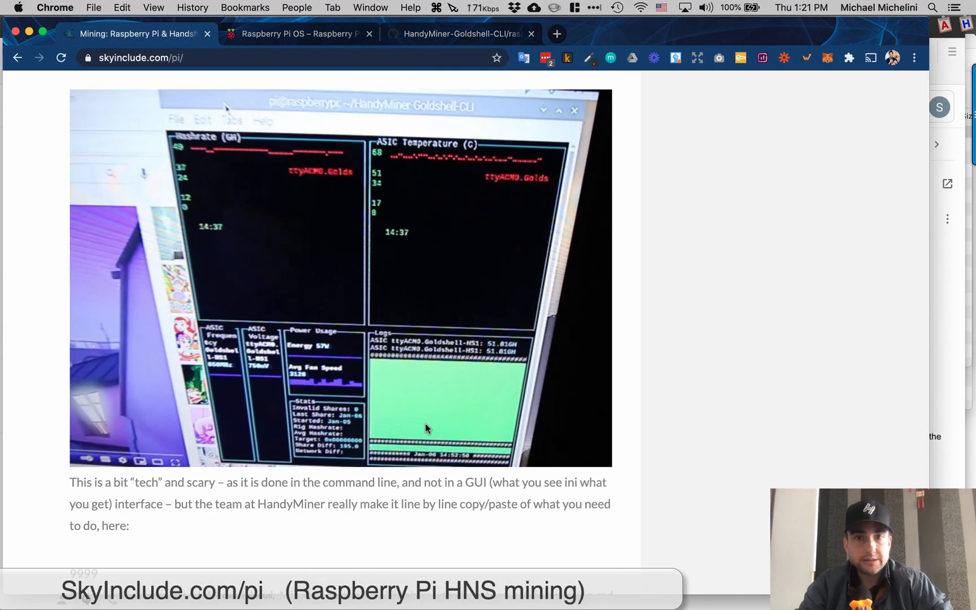
{"action": "mouse_move", "coordinate": [242, 389]}
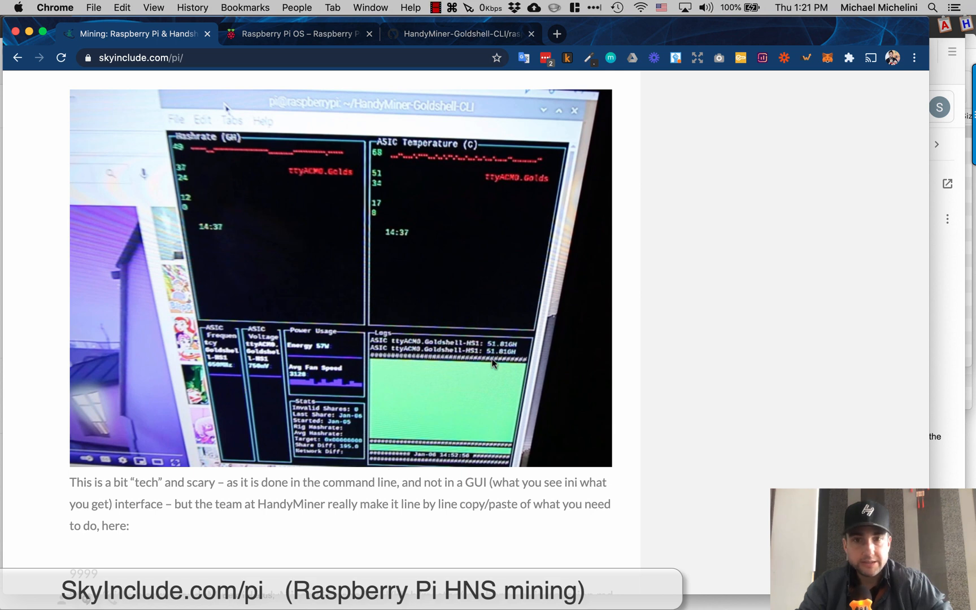
{"action": "mouse_move", "coordinate": [504, 358]}
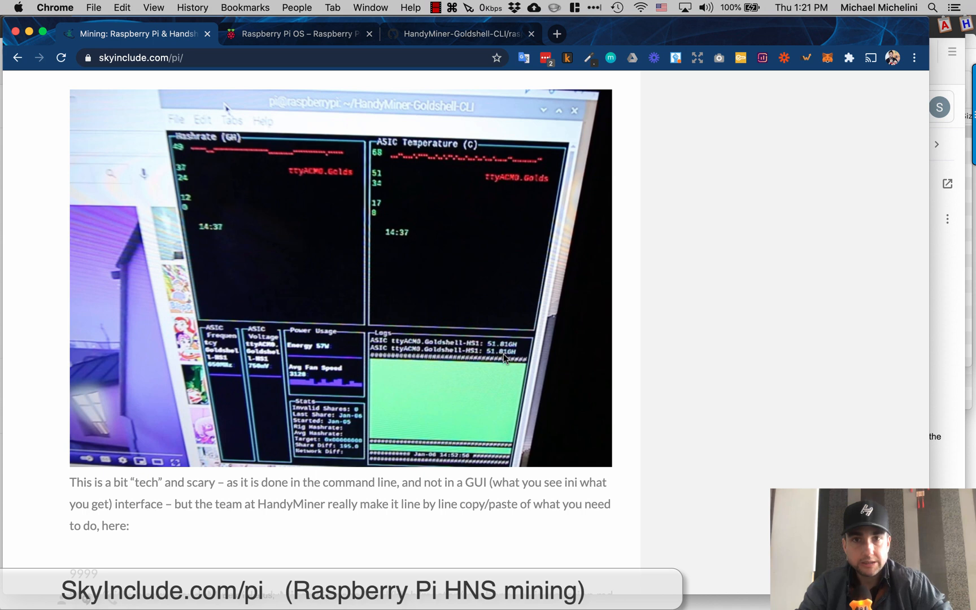
{"action": "mouse_move", "coordinate": [474, 362]}
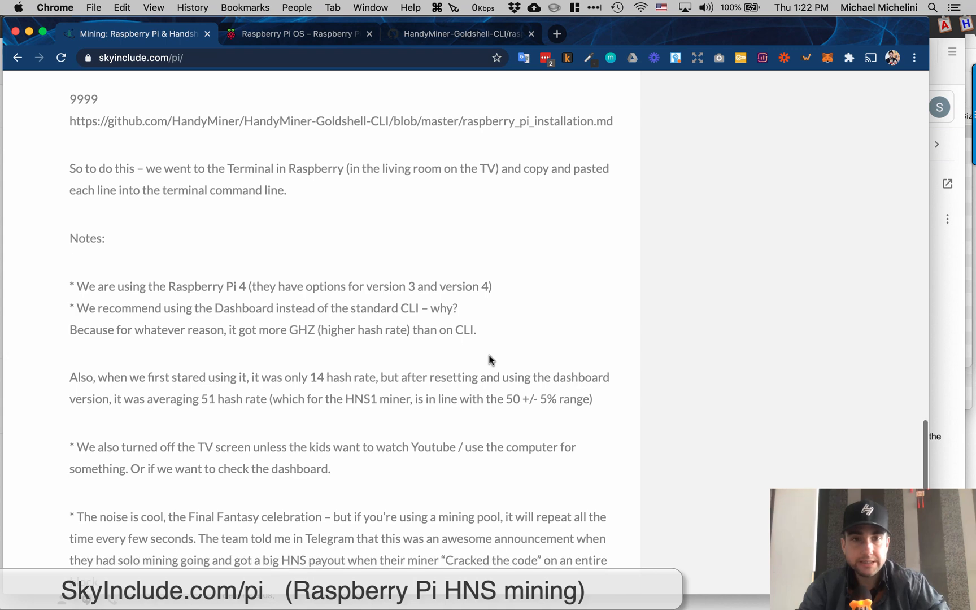
{"action": "double_click", "coordinate": [239, 286]}
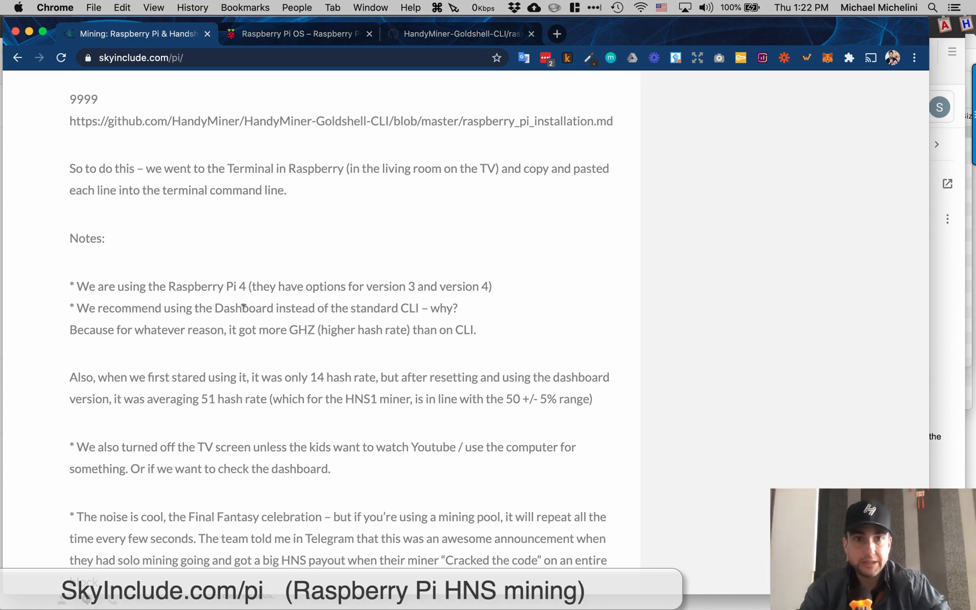
{"action": "double_click", "coordinate": [236, 309]}
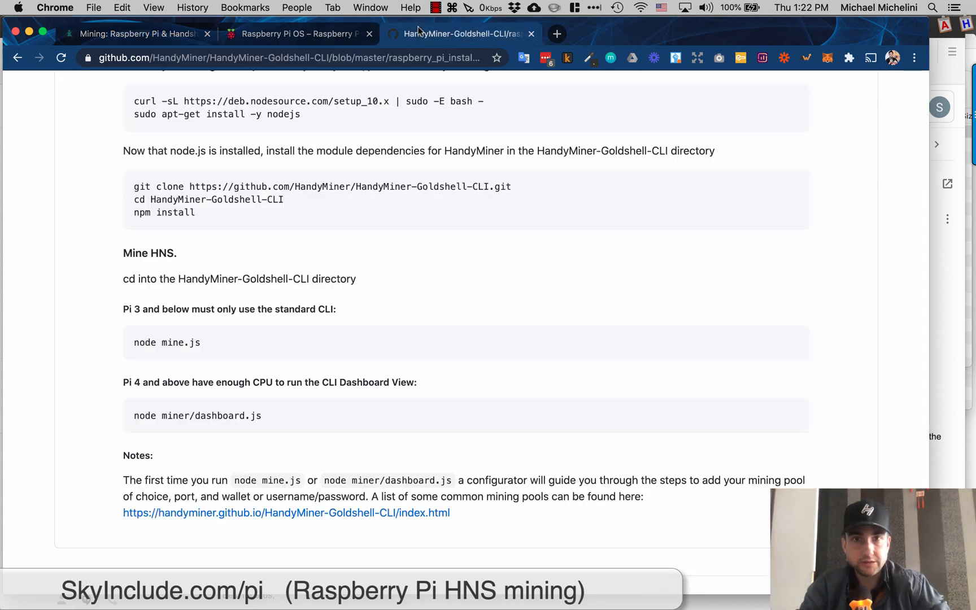
{"action": "mouse_move", "coordinate": [278, 428]}
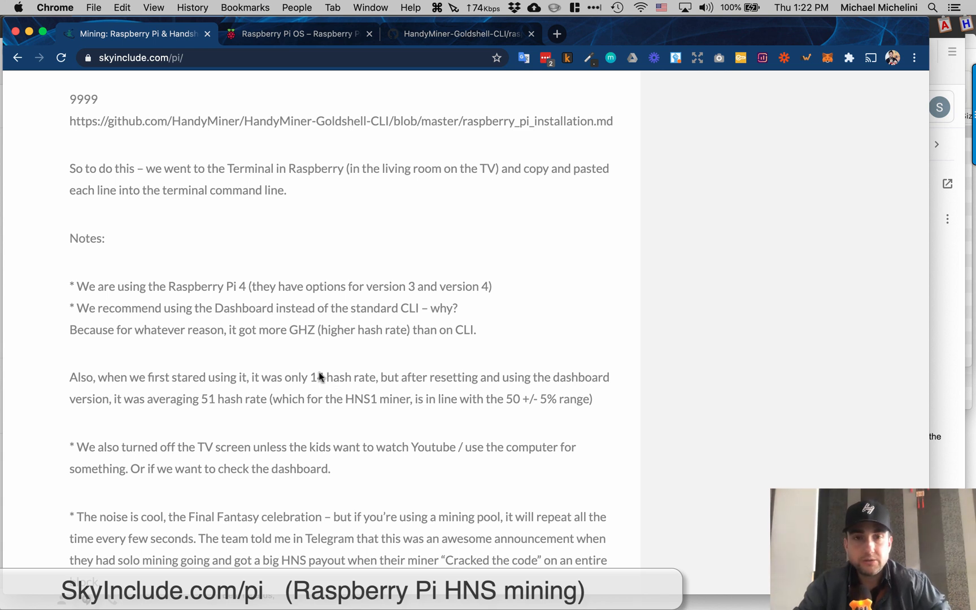
{"action": "mouse_move", "coordinate": [311, 356]}
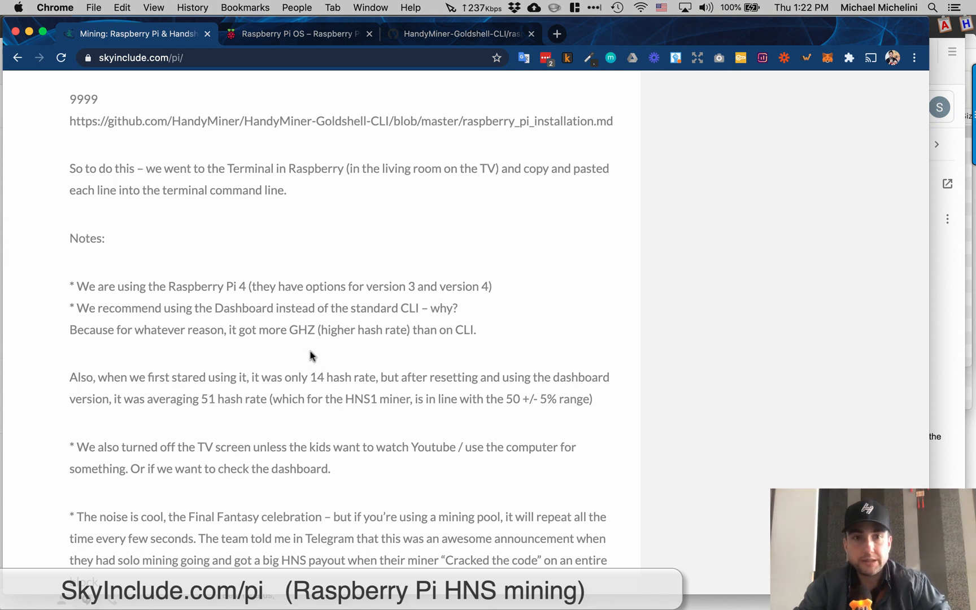
Step: Scroll the guide's notes down to the section on the Pi outperforming the Mac laptop
{"action": "scroll", "scroll_direction": "down", "scroll_amount": 3}
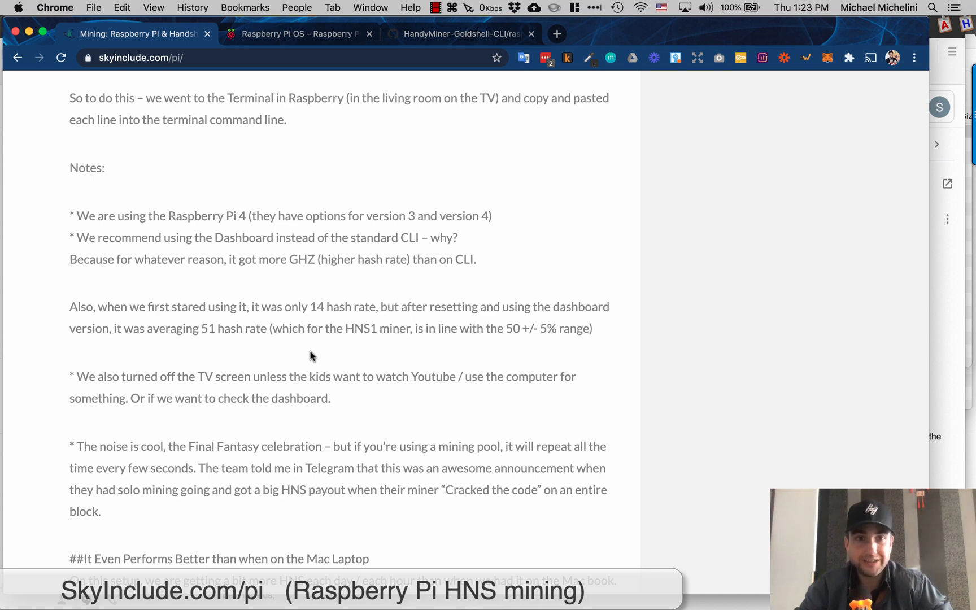
{"action": "scroll", "scroll_direction": "down", "scroll_amount": 3}
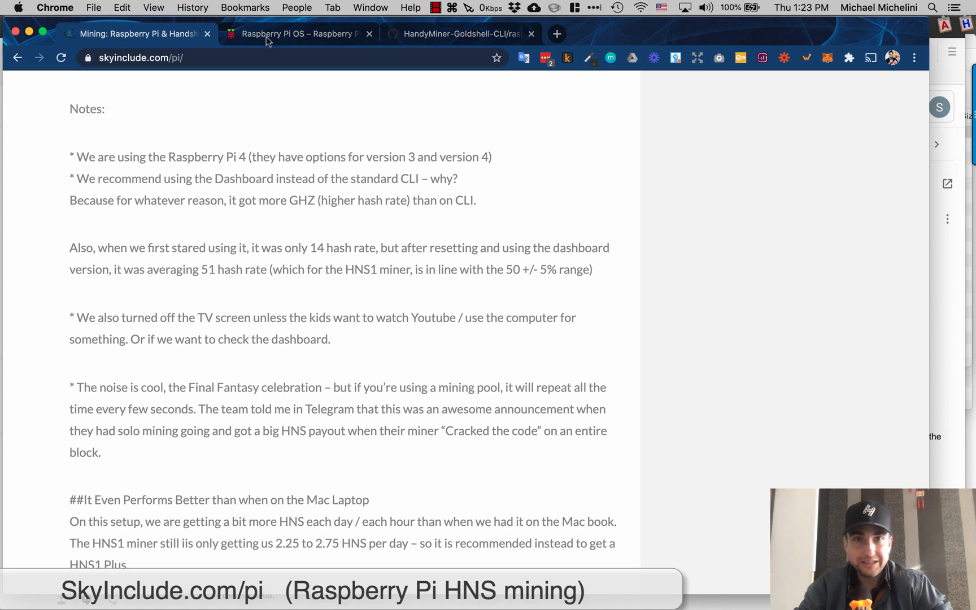
Step: From the GitHub install notes, follow the handyminer.github.io link to the Goldshell Quick Start Guide
{"action": "left_click", "coordinate": [461, 34]}
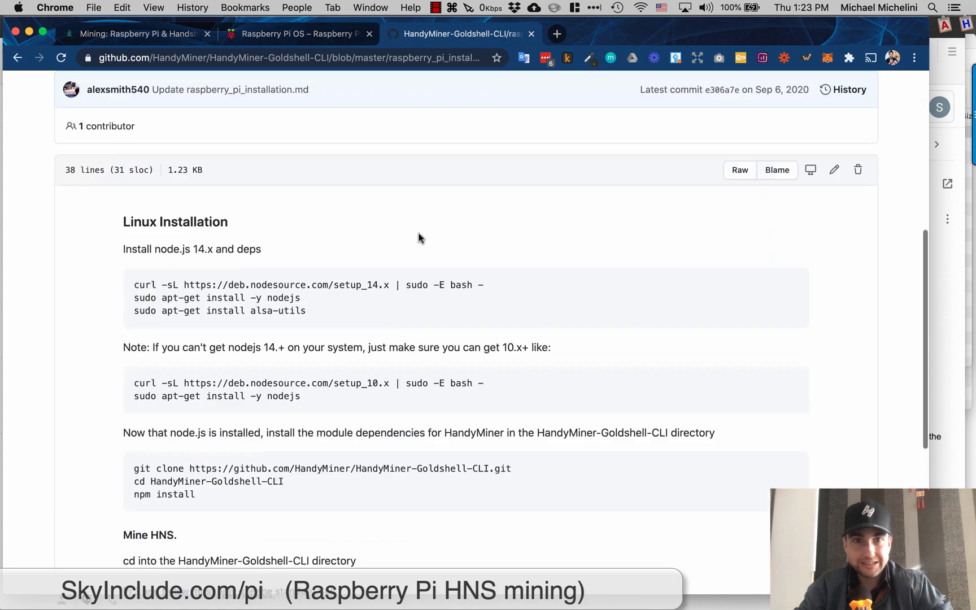
{"action": "scroll", "scroll_direction": "down", "scroll_amount": 3}
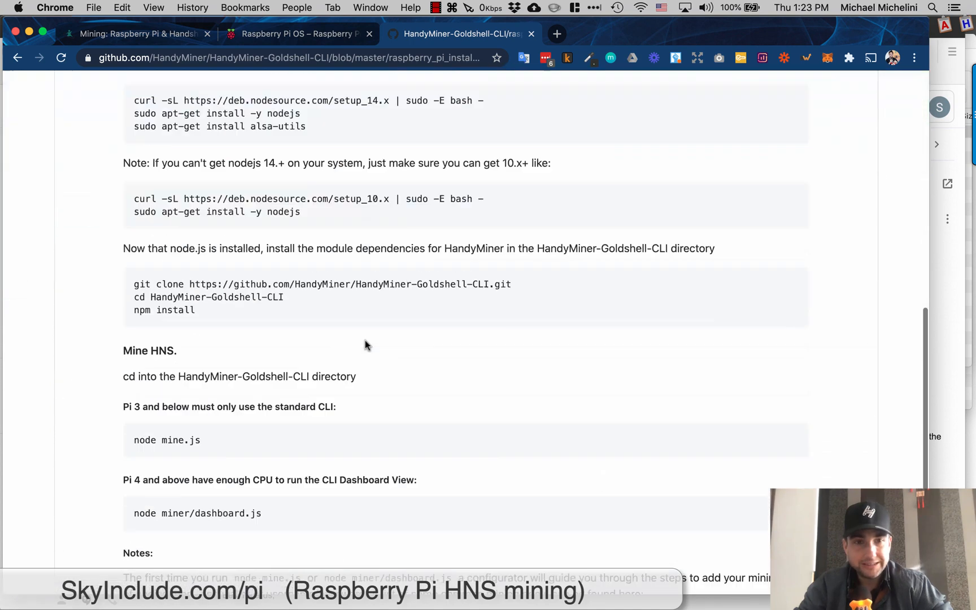
{"action": "scroll", "scroll_direction": "down", "scroll_amount": 3}
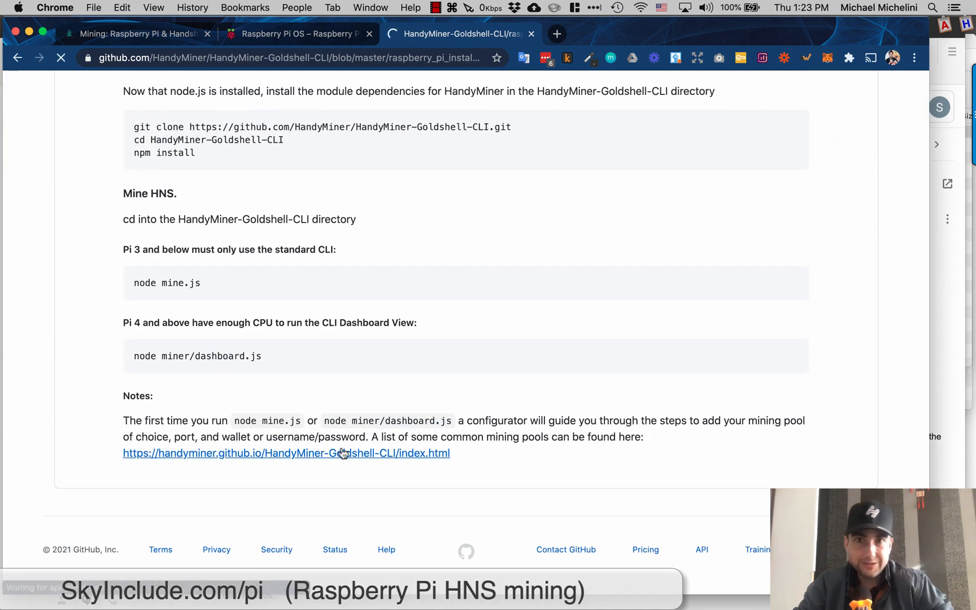
{"action": "left_click", "coordinate": [286, 453]}
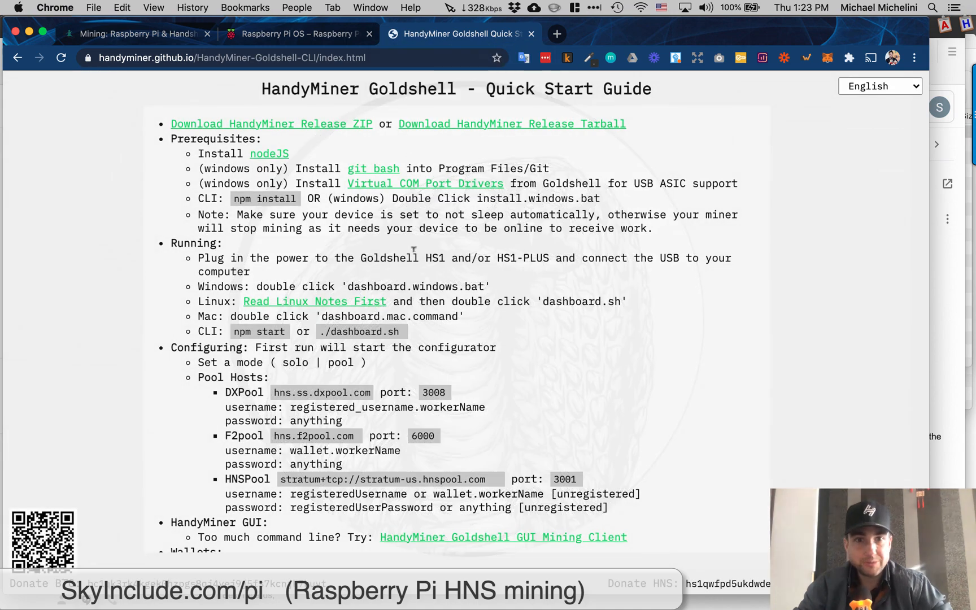
{"action": "mouse_move", "coordinate": [492, 333]}
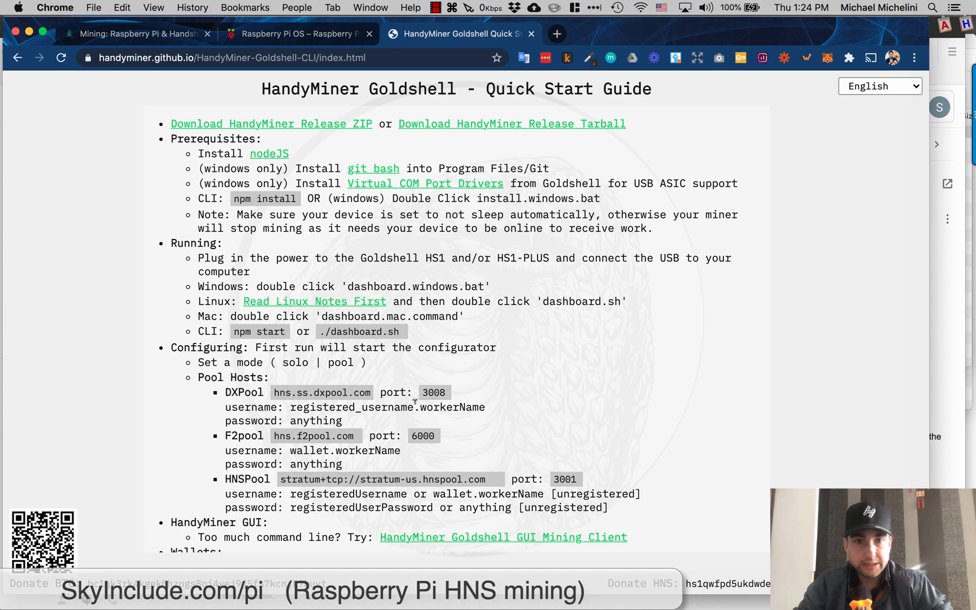
{"action": "double_click", "coordinate": [353, 407]}
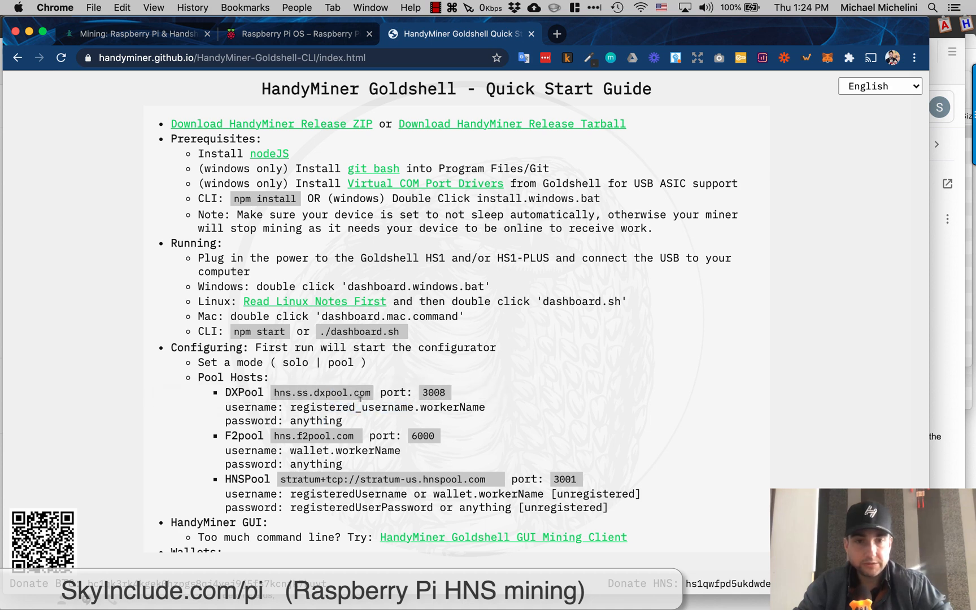
{"action": "scroll", "scroll_direction": "down", "scroll_amount": 3}
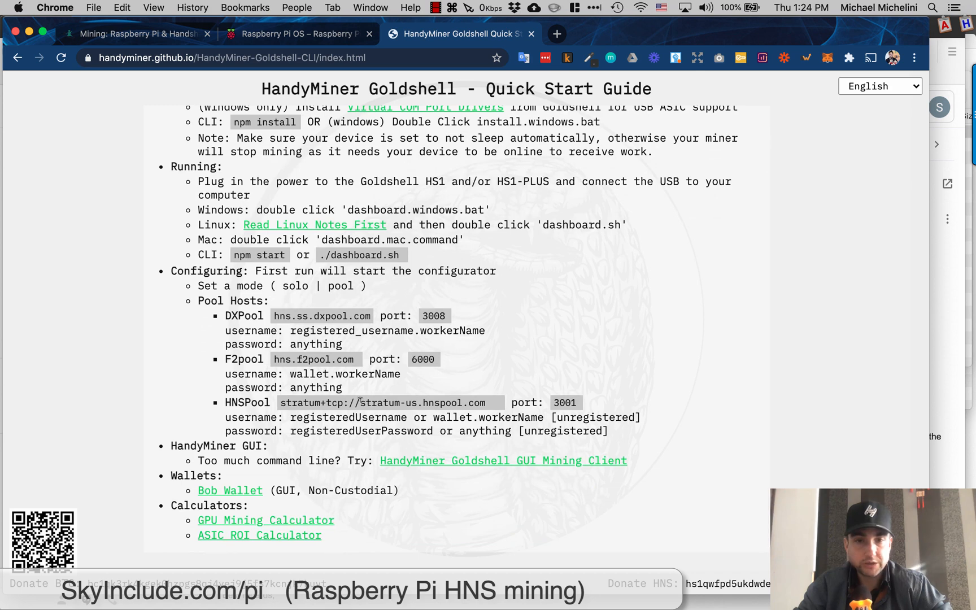
{"action": "scroll", "scroll_direction": "up", "scroll_amount": 3}
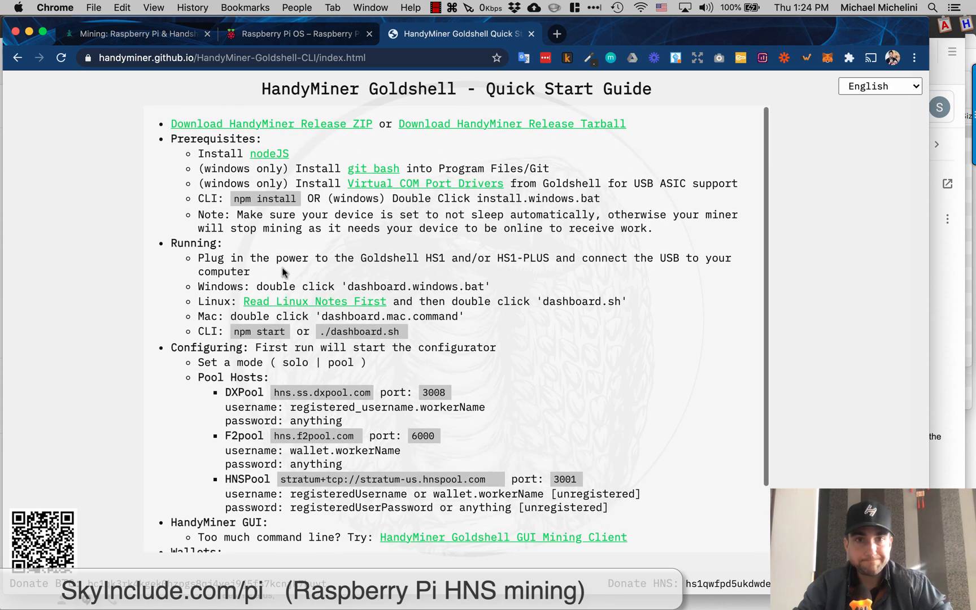
{"action": "mouse_move", "coordinate": [392, 152]}
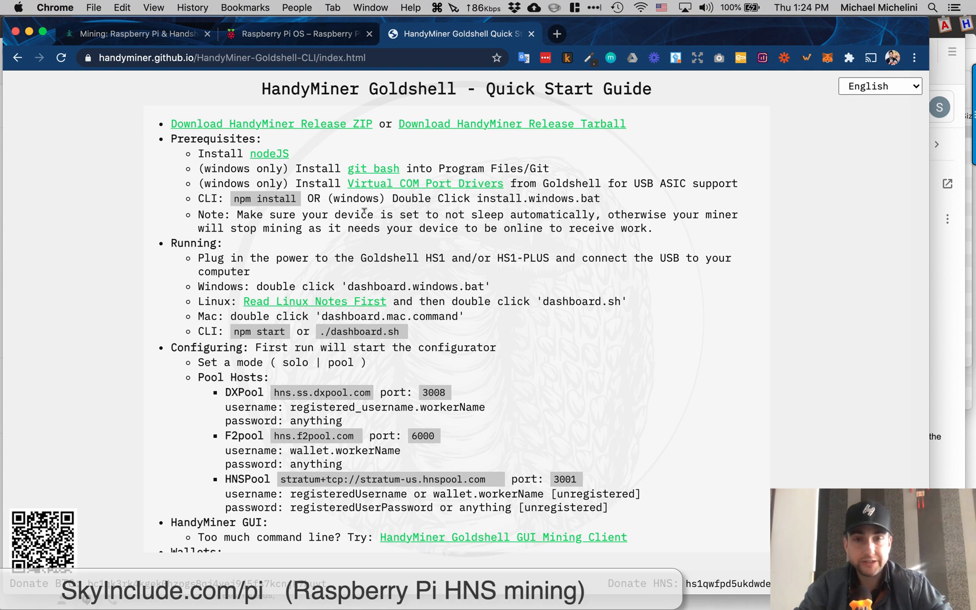
{"action": "mouse_move", "coordinate": [355, 427]}
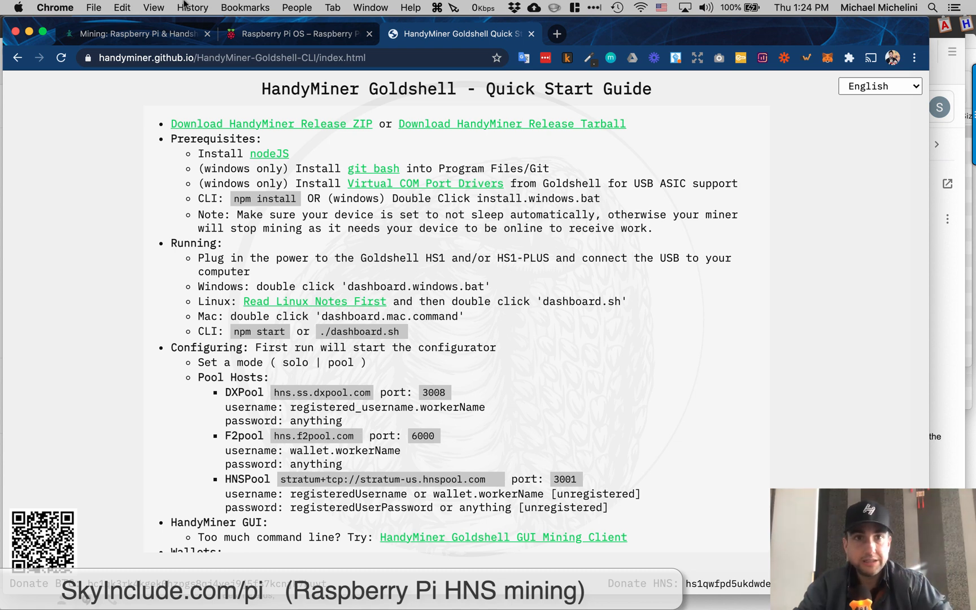
Step: Return to the skyinclude.com/pi guide and scroll through its closing notes on dashboard hash rate
{"action": "left_click", "coordinate": [134, 34]}
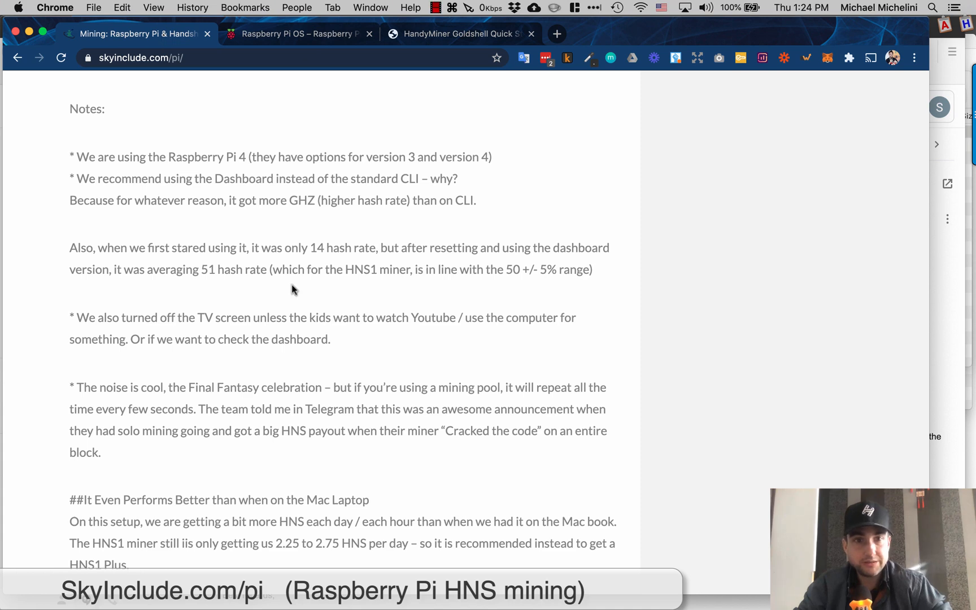
{"action": "scroll", "scroll_direction": "down", "scroll_amount": 3}
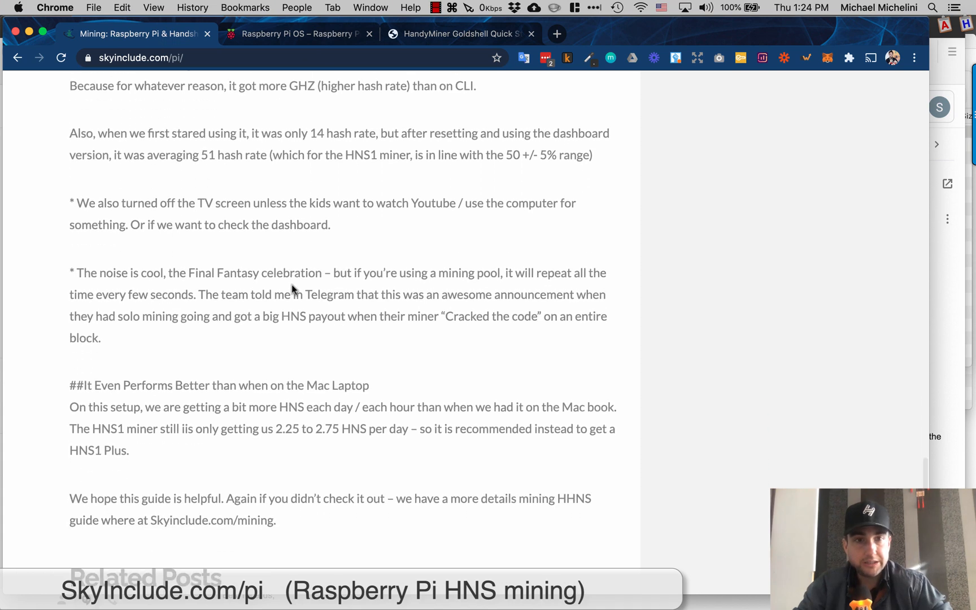
{"action": "scroll", "scroll_direction": "down", "scroll_amount": 3}
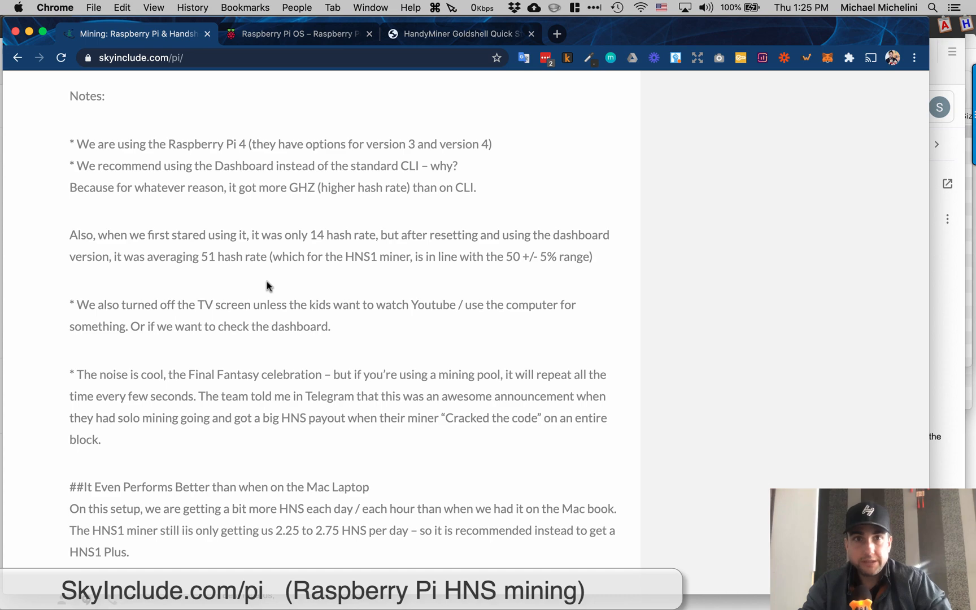
Step: Load the setup.skyinclude homepage headed 'Own Your Piece of the Internet'
{"action": "scroll", "scroll_direction": "up", "scroll_amount": 3}
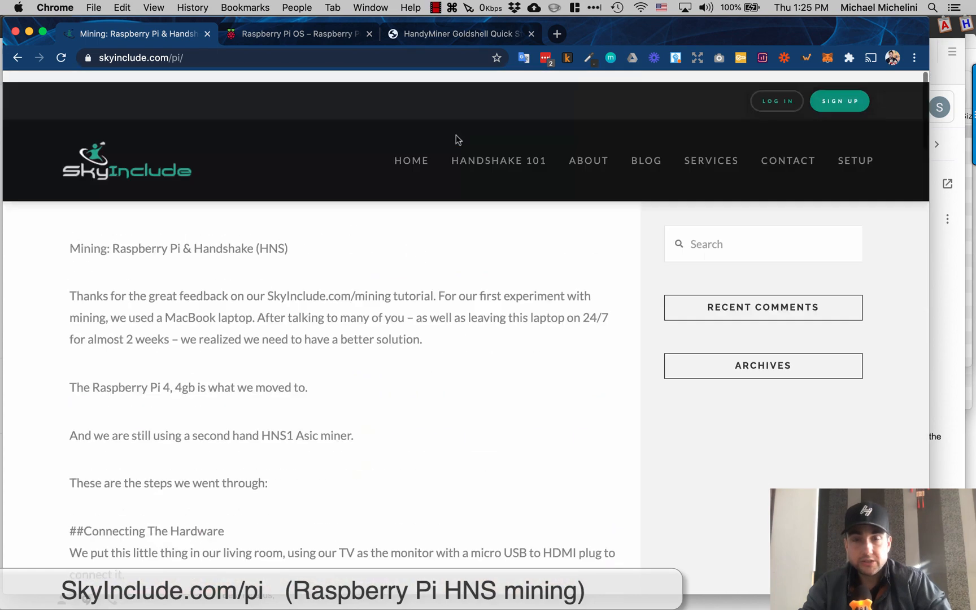
{"action": "scroll", "scroll_direction": "down", "scroll_amount": 3}
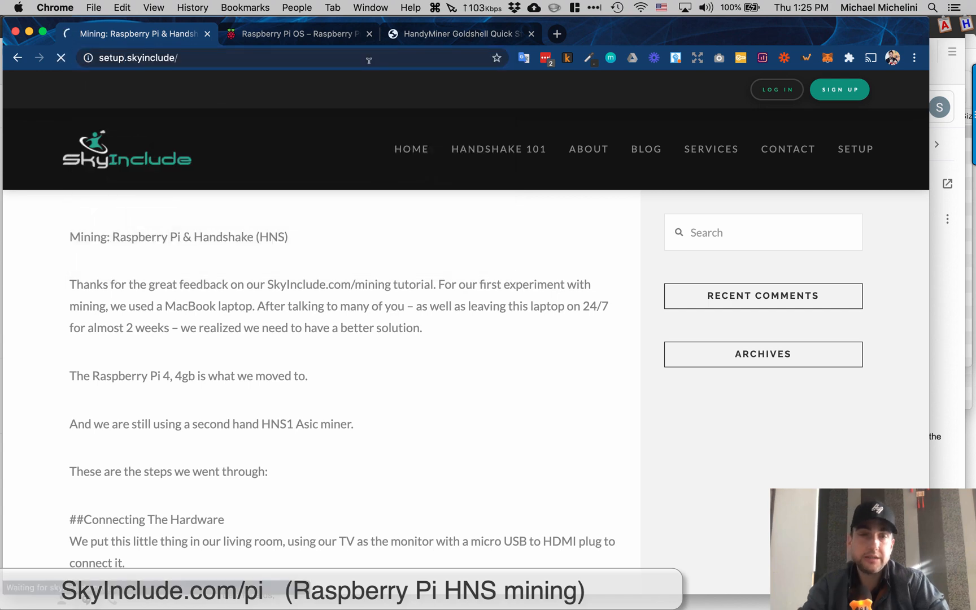
{"action": "left_click", "coordinate": [410, 149]}
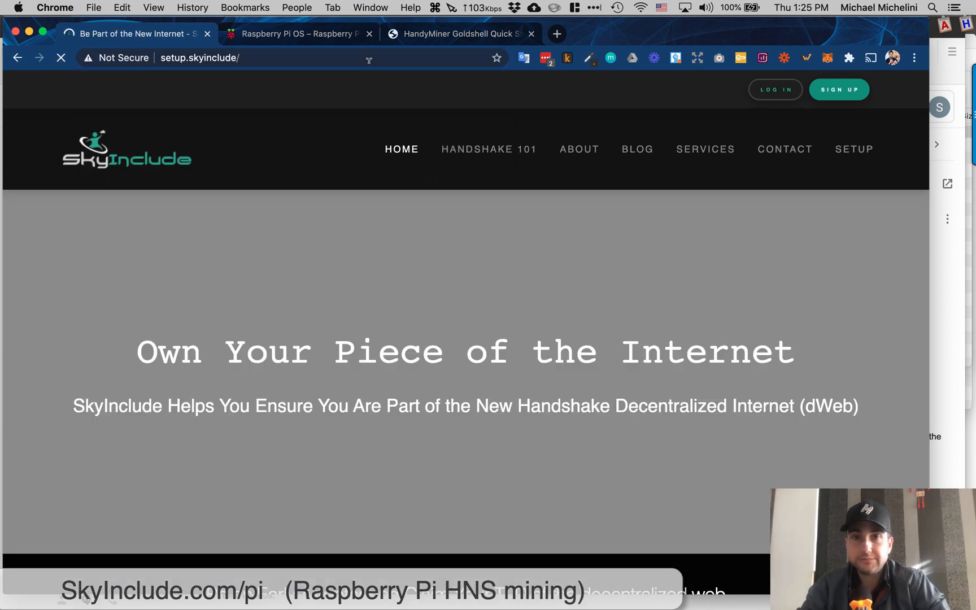